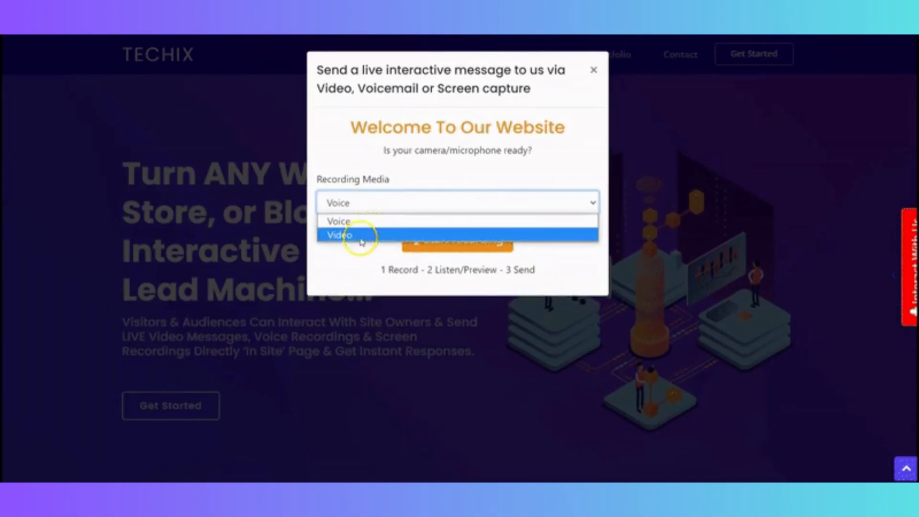
Step: Set the TECHIX widget's recording media to Video and choose camera Video Recording
click(339, 235)
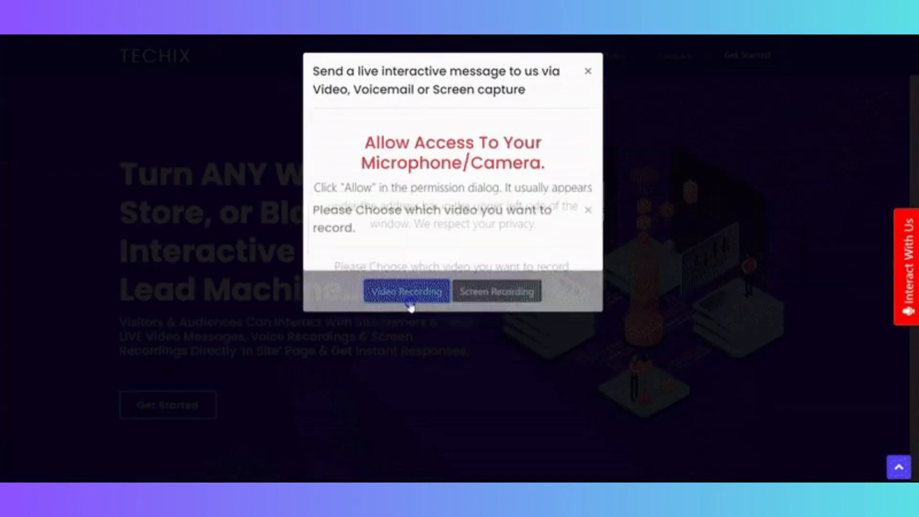
click(405, 291)
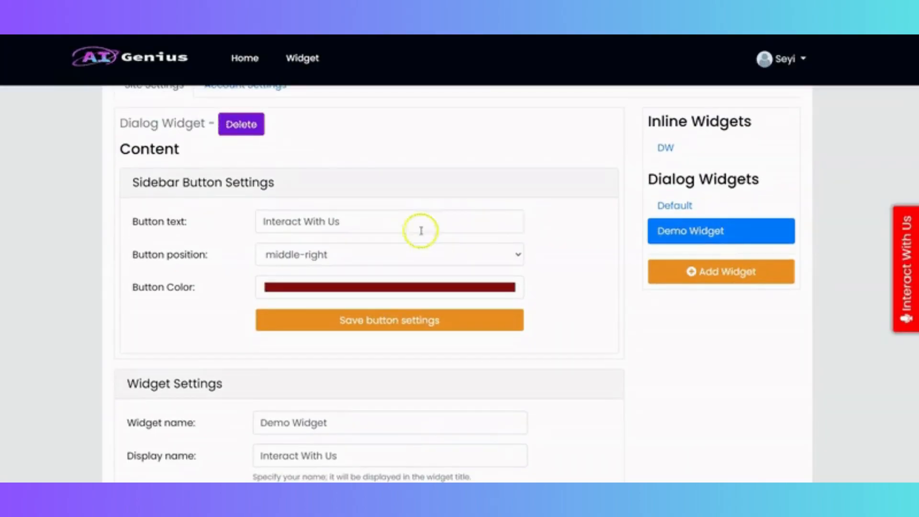
Step: Change the sidebar button text to 'Interact With Us Now' and position it middle-left
click(388, 254)
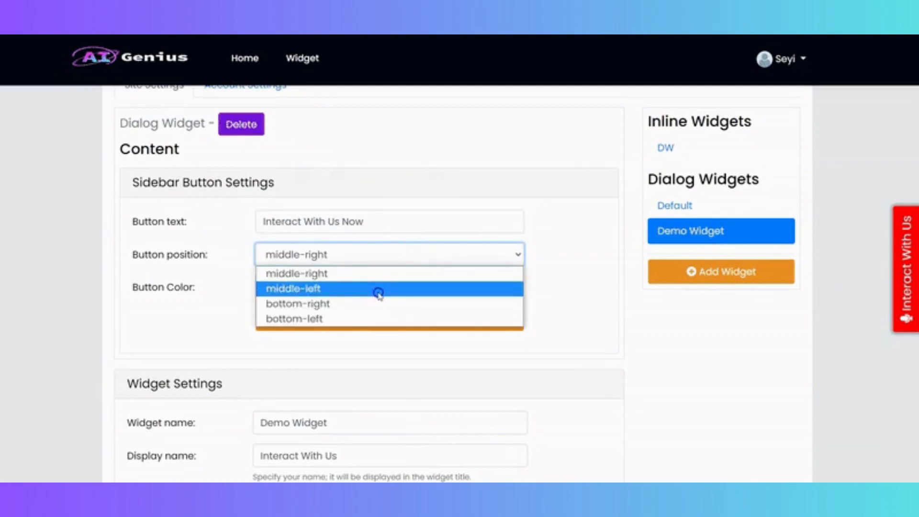
click(295, 288)
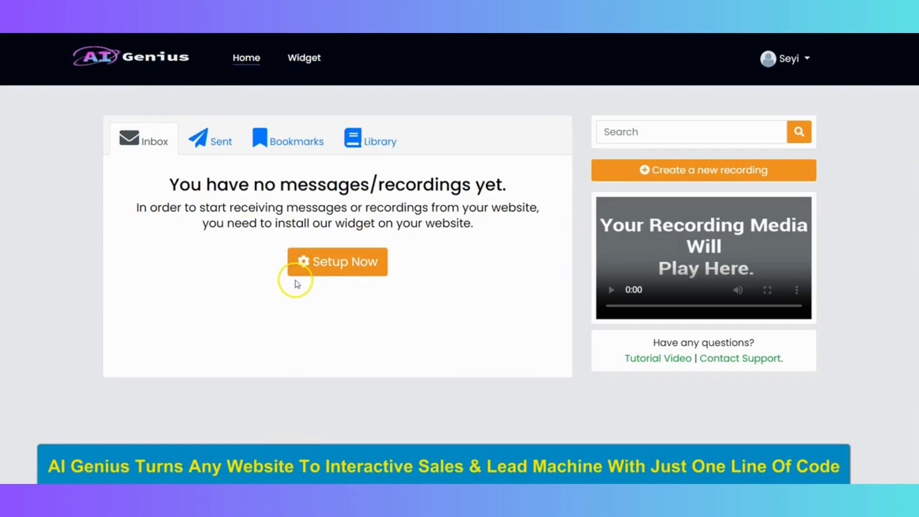
Step: Add a Dialog-type widget named Demo Widget with display name 'Interact With Us'
click(303, 57)
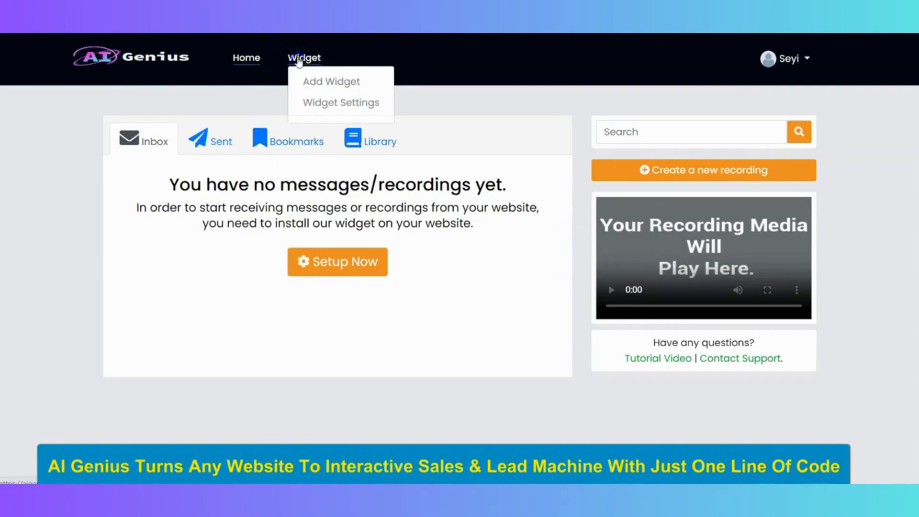
click(331, 81)
text(Demo Widget)
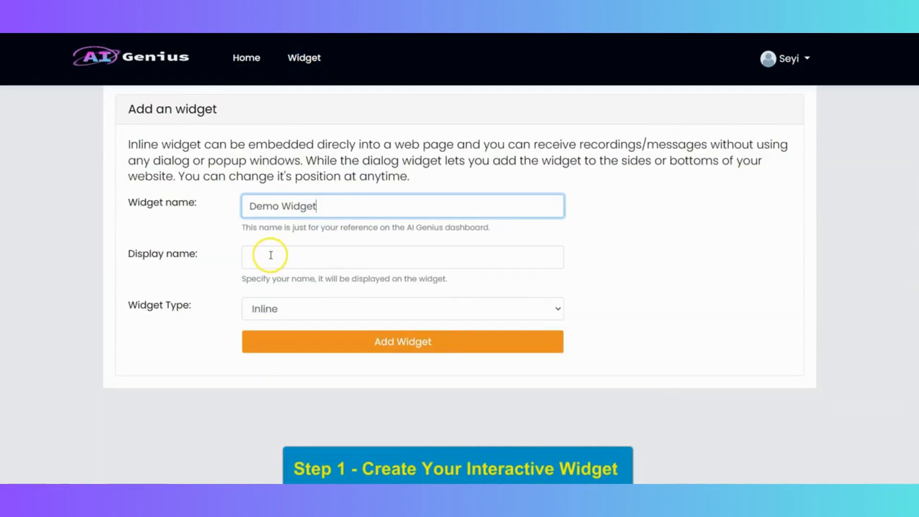
text(Intera)
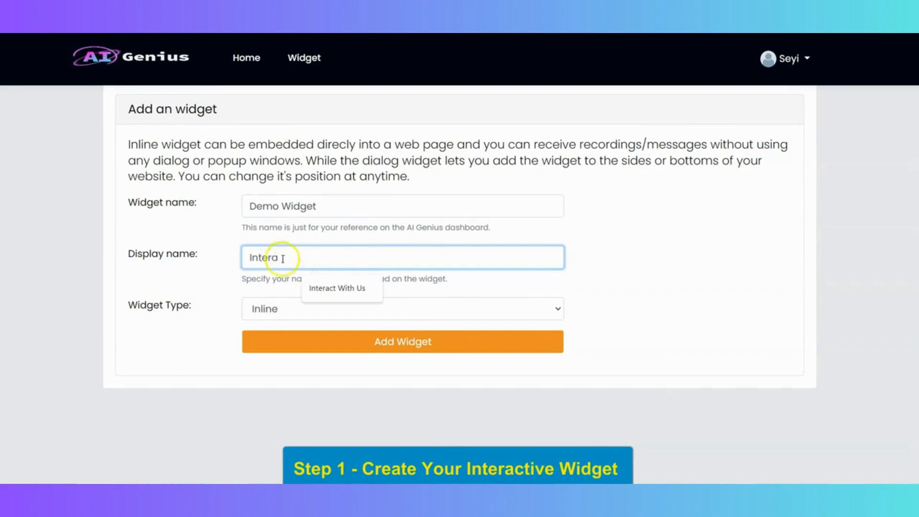
text(Interact With Us)
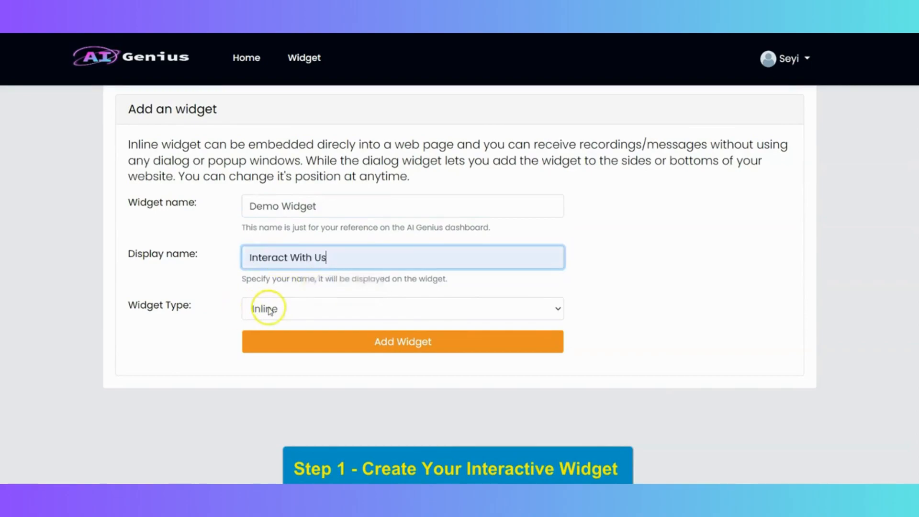
click(403, 308)
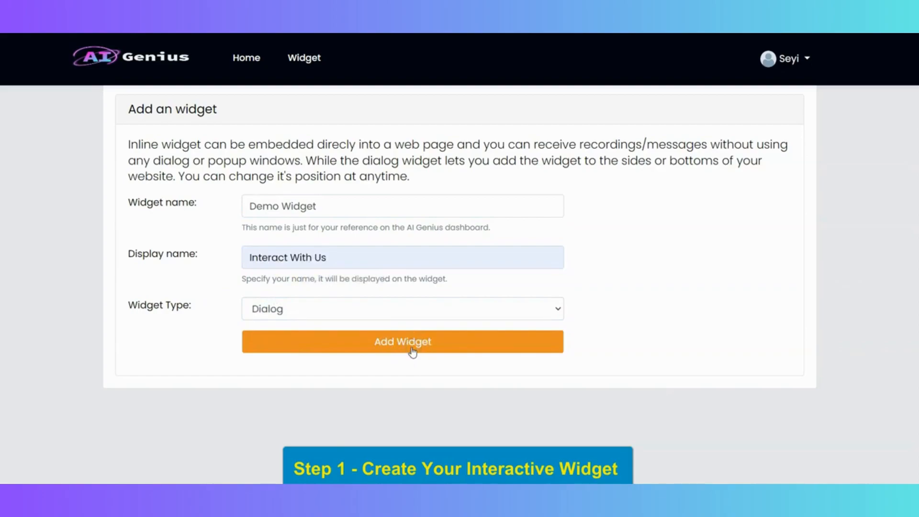
click(403, 342)
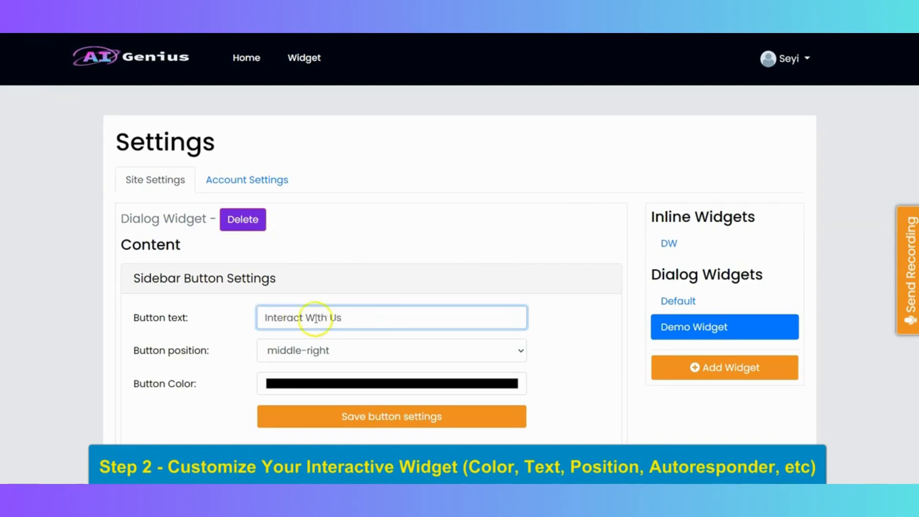
Step: Set the sidebar button text to 'Interact With Us' with a red button colour
click(391, 350)
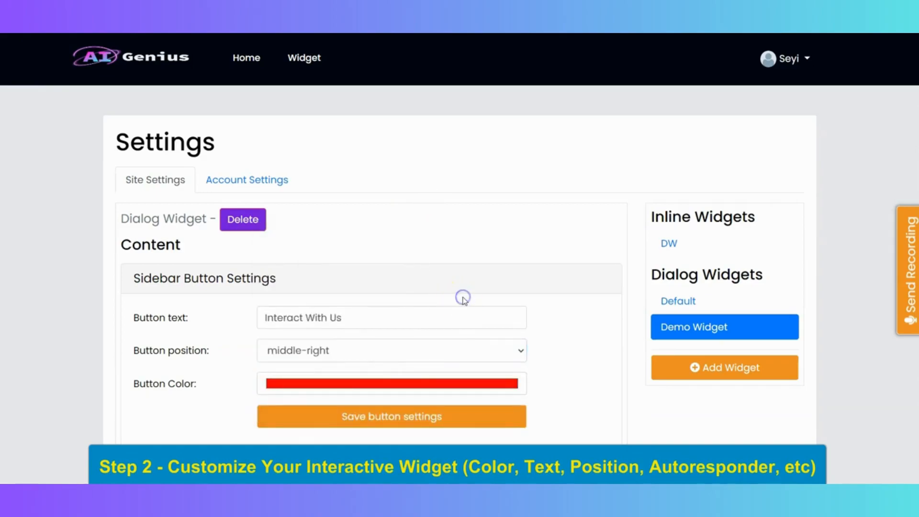
scroll(down, 3)
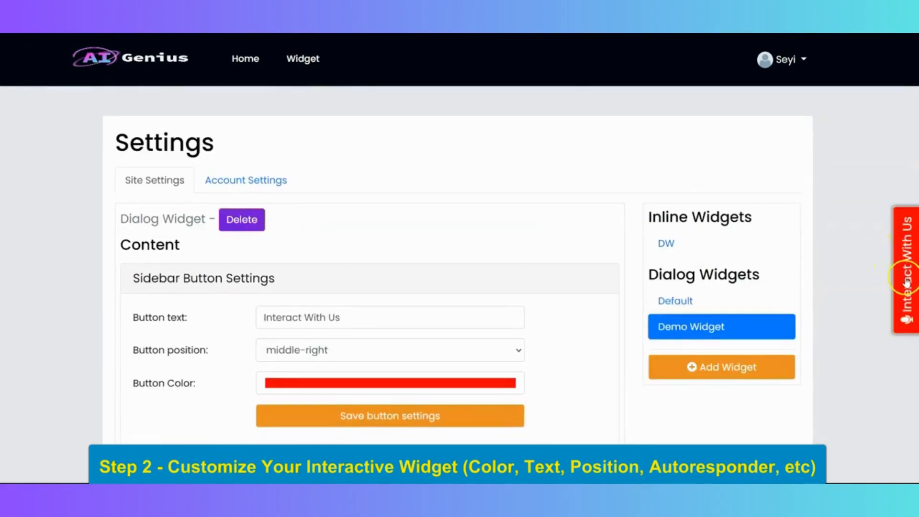
Step: Rewrite the welcome message, choose a saved notification email, and make sender name required
scroll(down, 3)
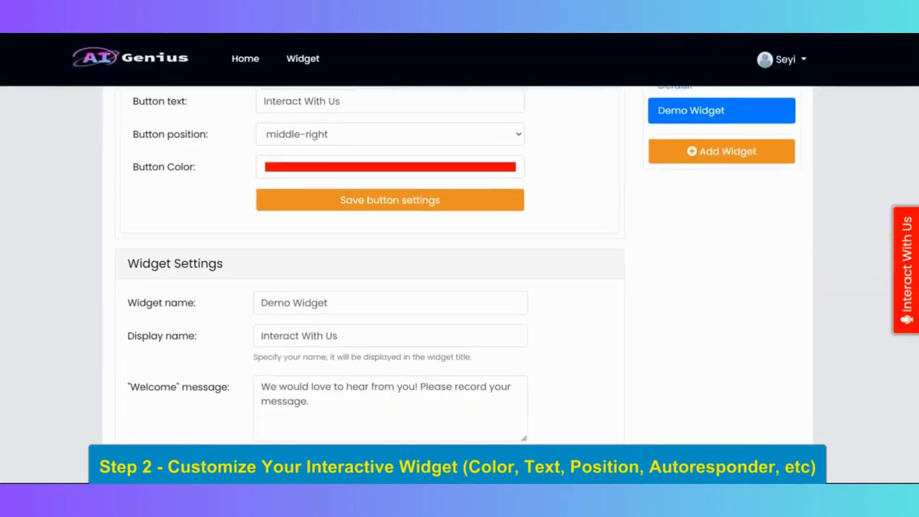
scroll(down, 3)
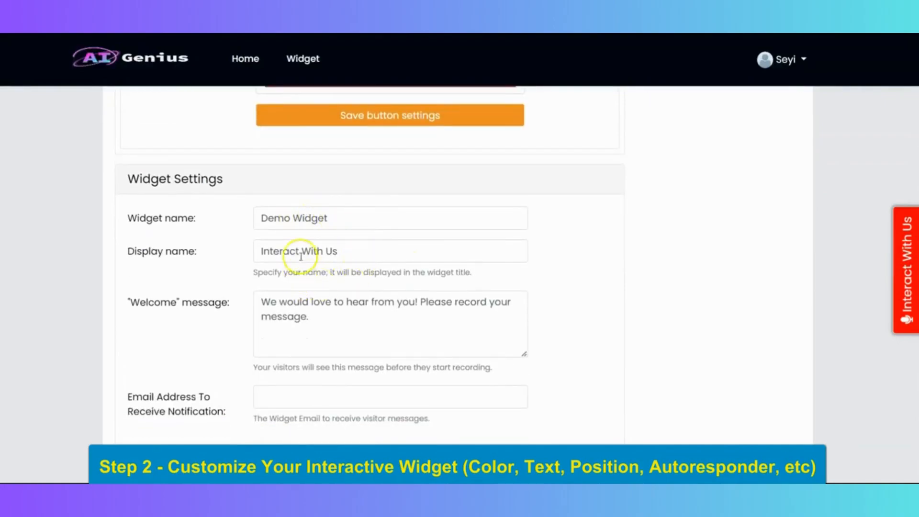
mouse_move(314, 318)
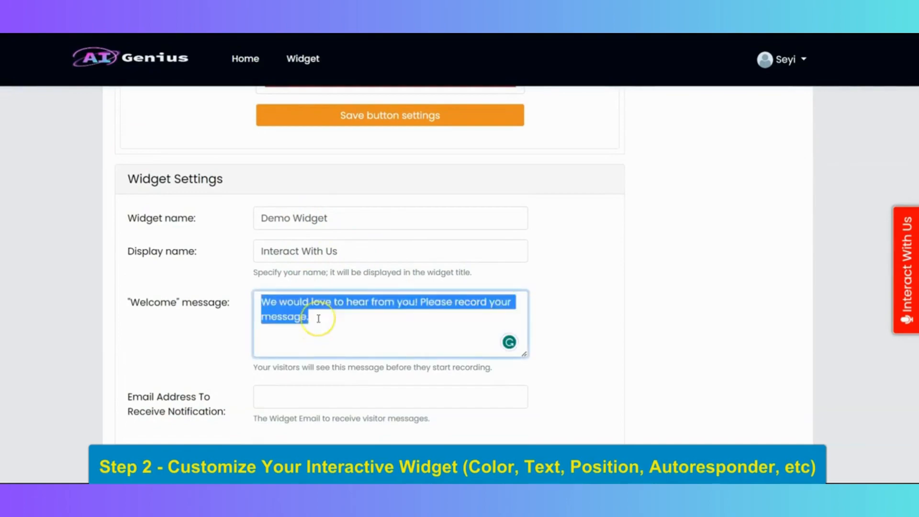
click(364, 339)
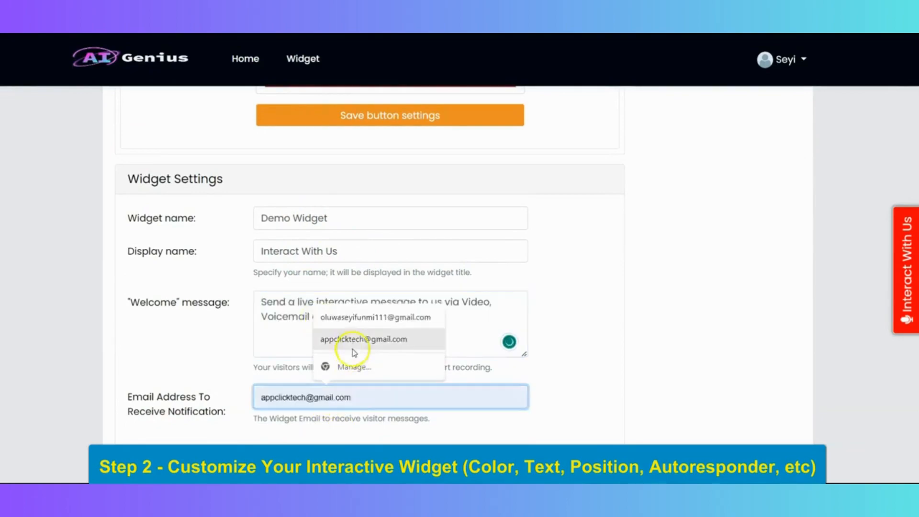
click(375, 317)
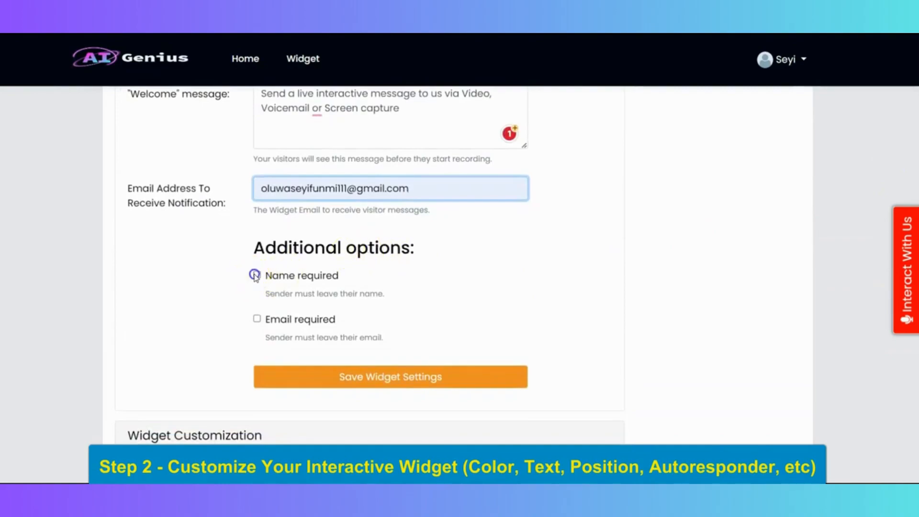
click(256, 319)
text(W)
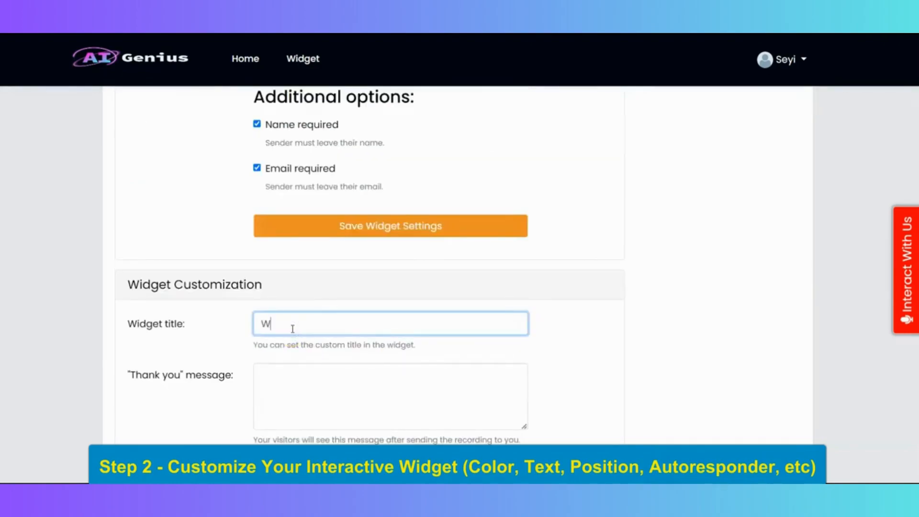
Step: Set title 'Welcome To Our Website', thanks 'Message Received', 60-minute limit, default colour, bold font
text(elcome To Our Website)
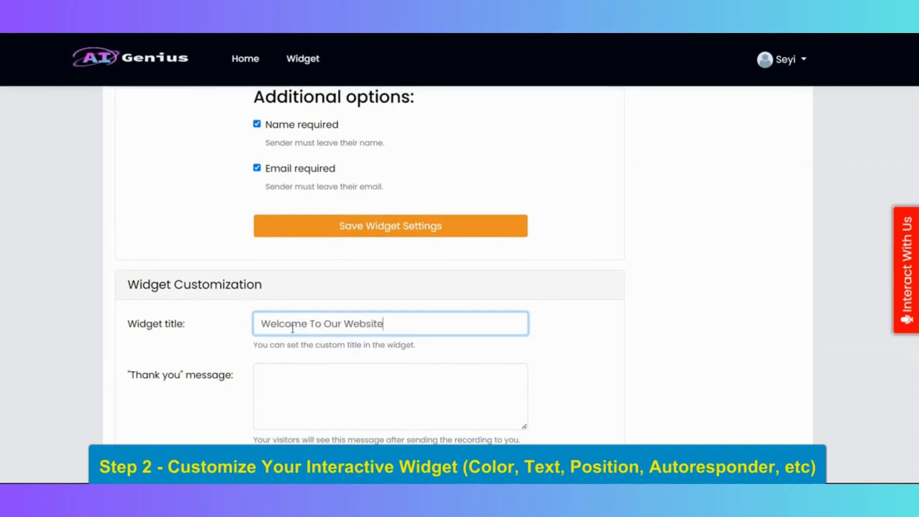
scroll(down, 3)
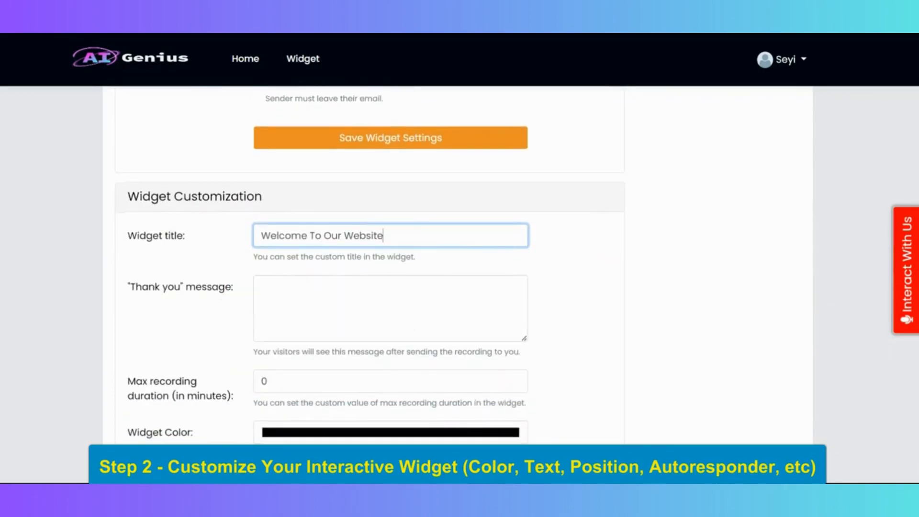
text(Message Received)
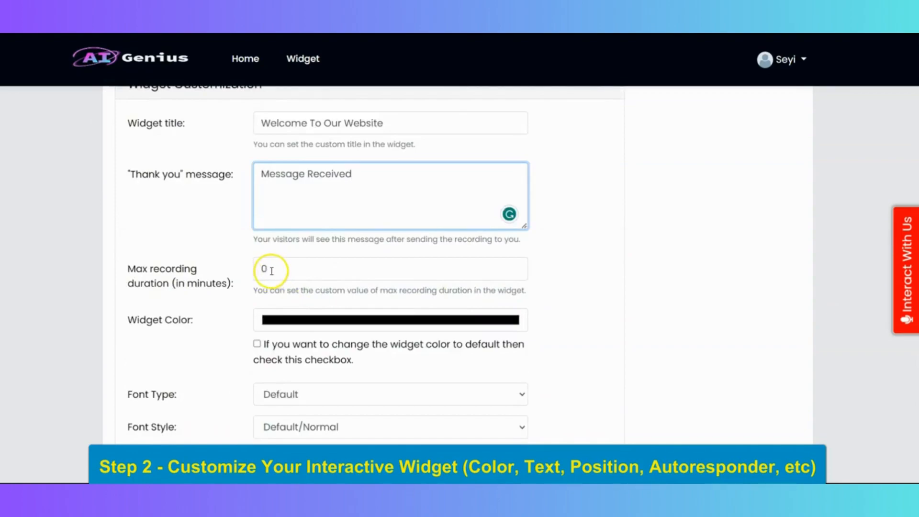
text(60)
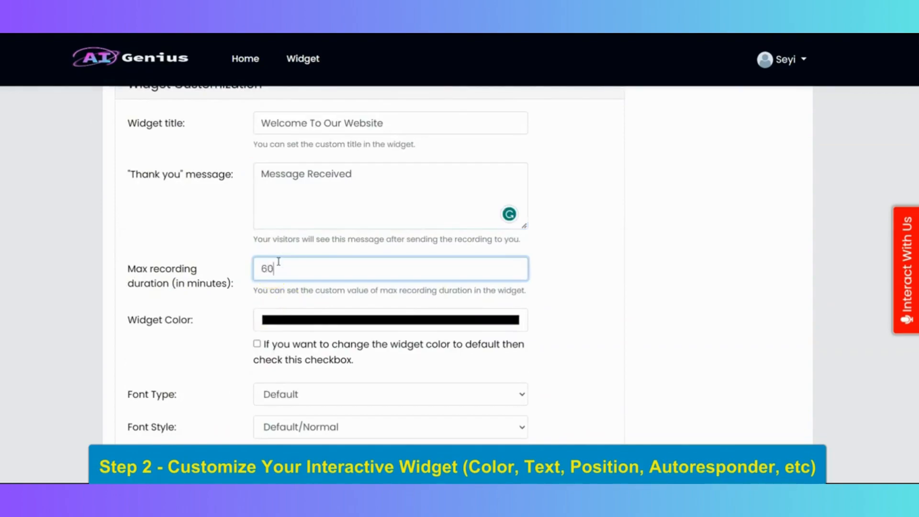
click(390, 319)
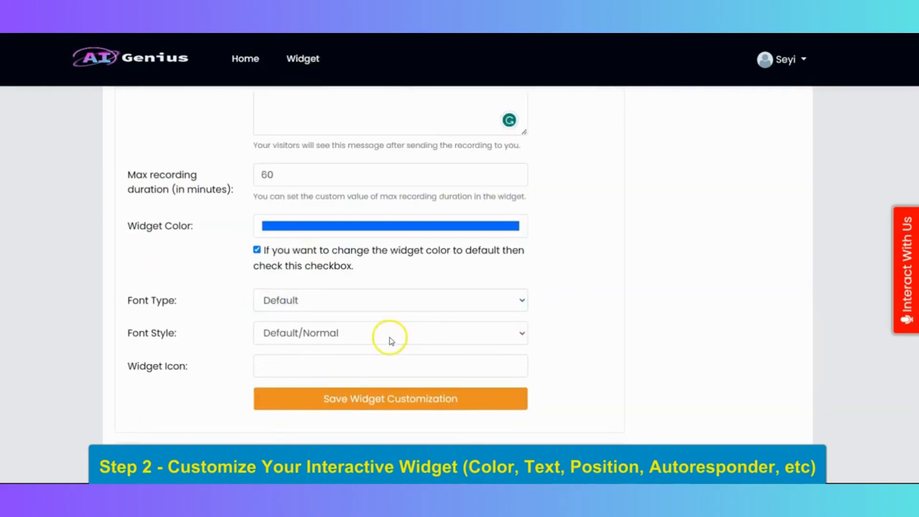
click(389, 333)
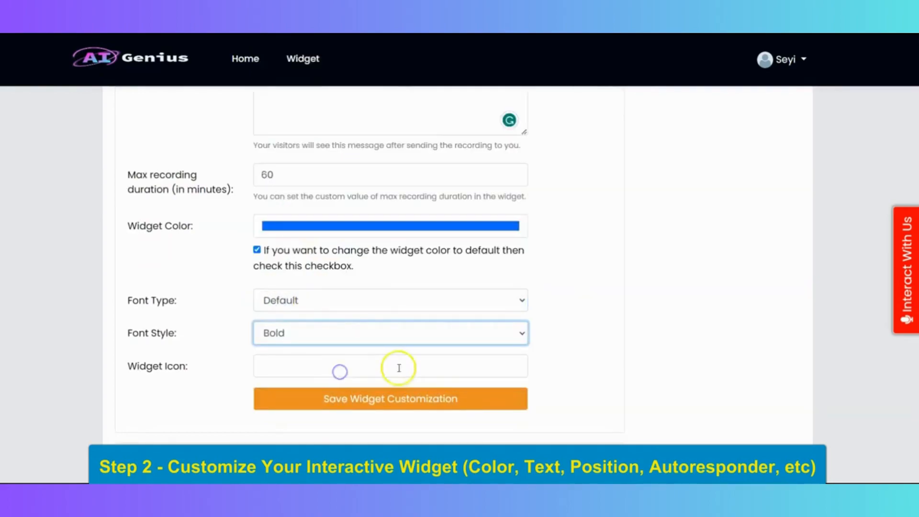
click(390, 366)
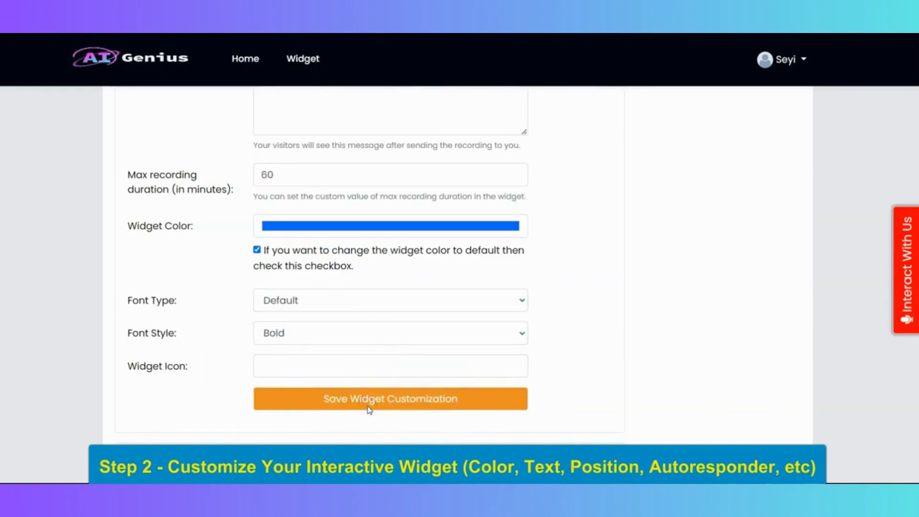
Step: Select and copy all the code in the Widget Embed Code box
scroll(down, 3)
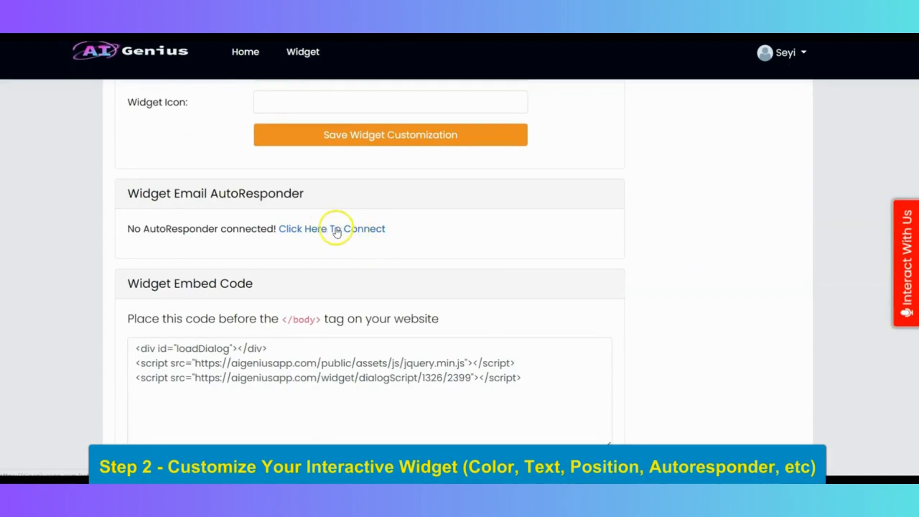
click(331, 229)
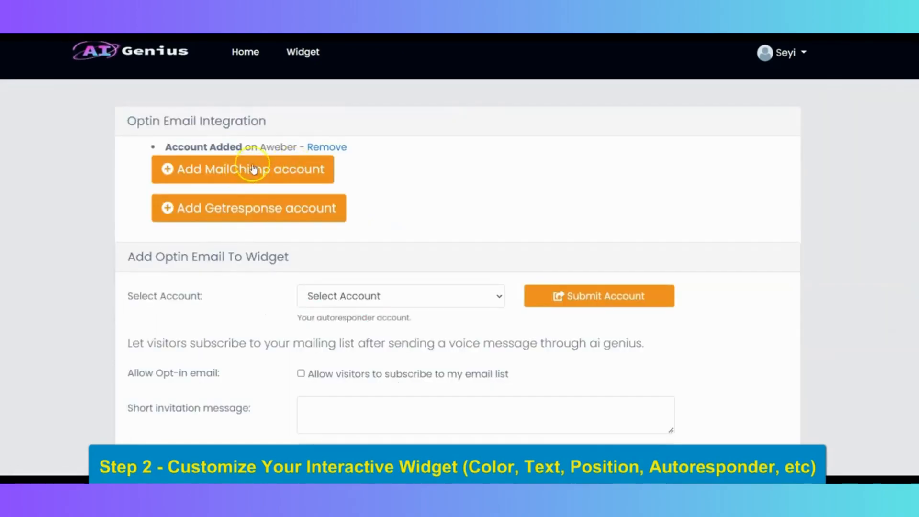
mouse_move(641, 91)
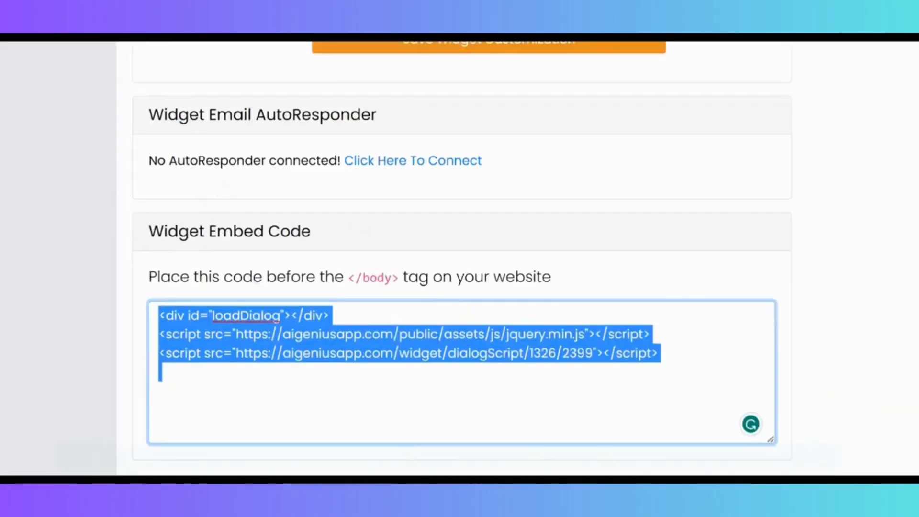
scroll(down, 3)
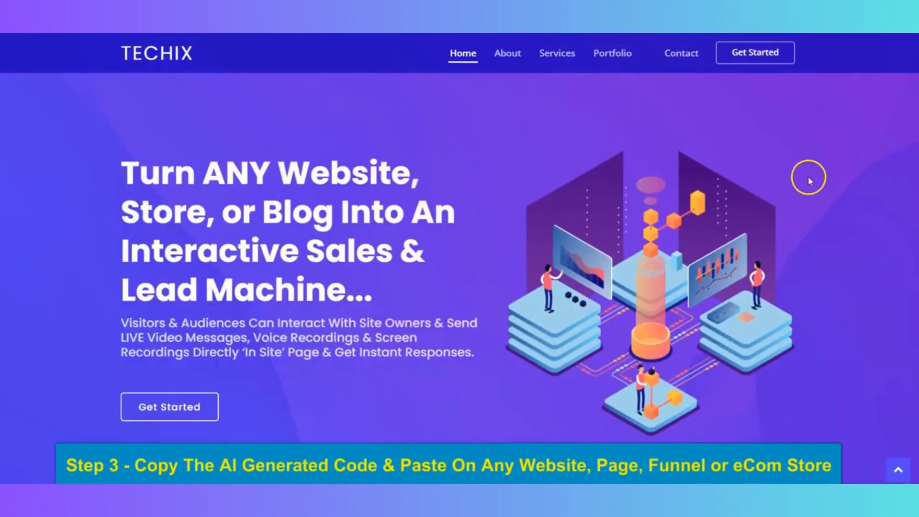
Step: Scroll the reloaded TECHIX homepage to confirm the 'Interact With Us' tab shows
scroll(down, 3)
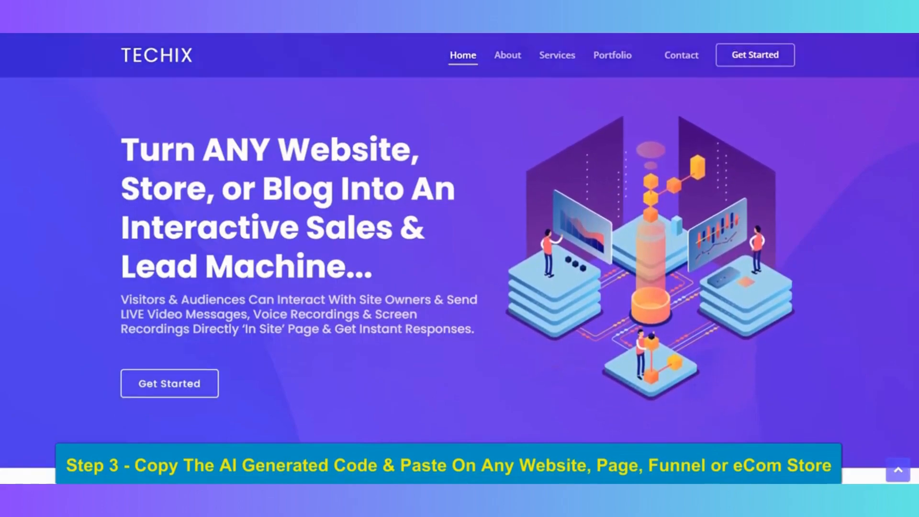
scroll(down, 3)
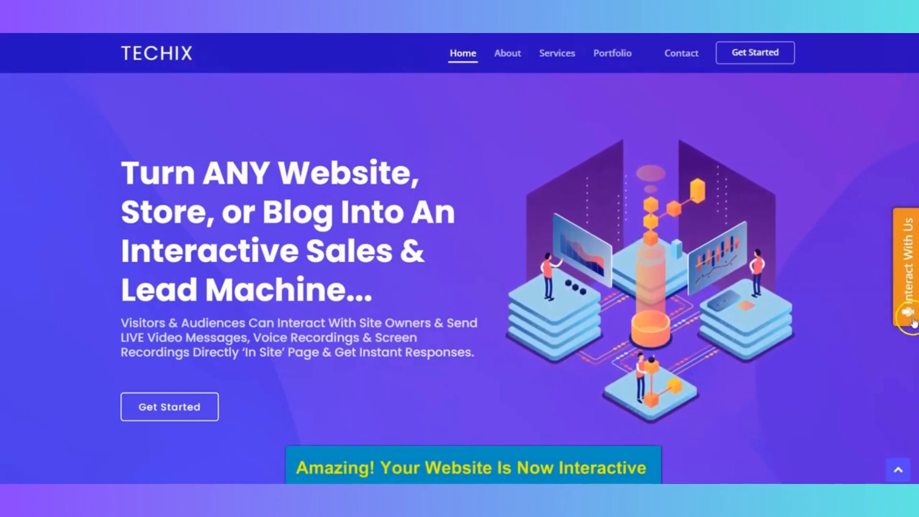
Step: Open the 'Interact With Us' widget and start a webcam Video Recording
click(906, 315)
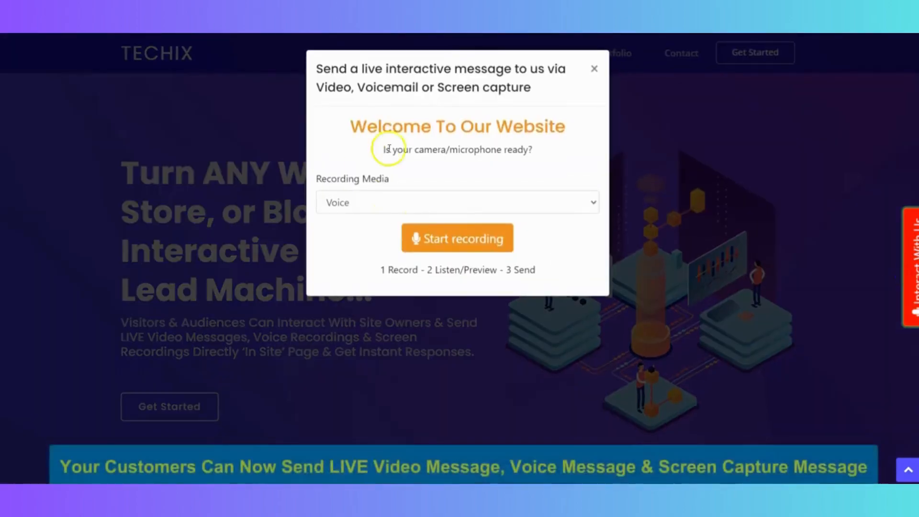
mouse_move(518, 92)
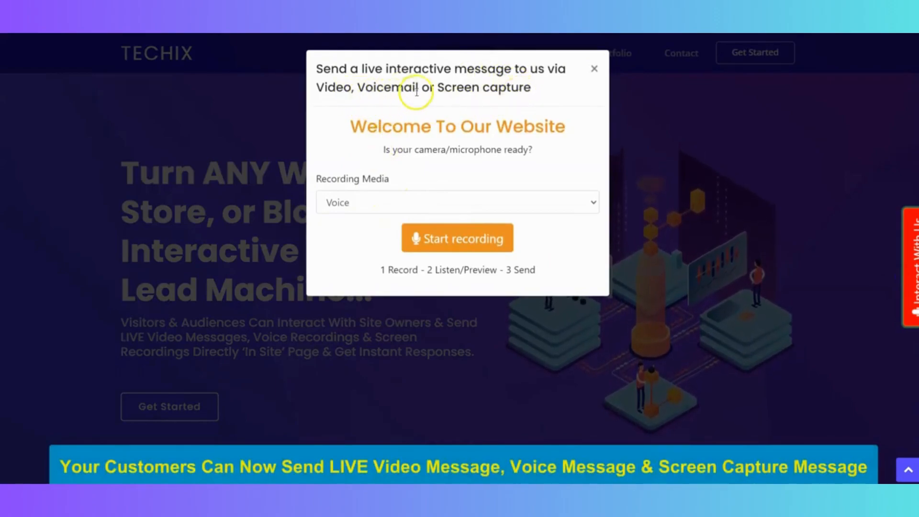
click(457, 202)
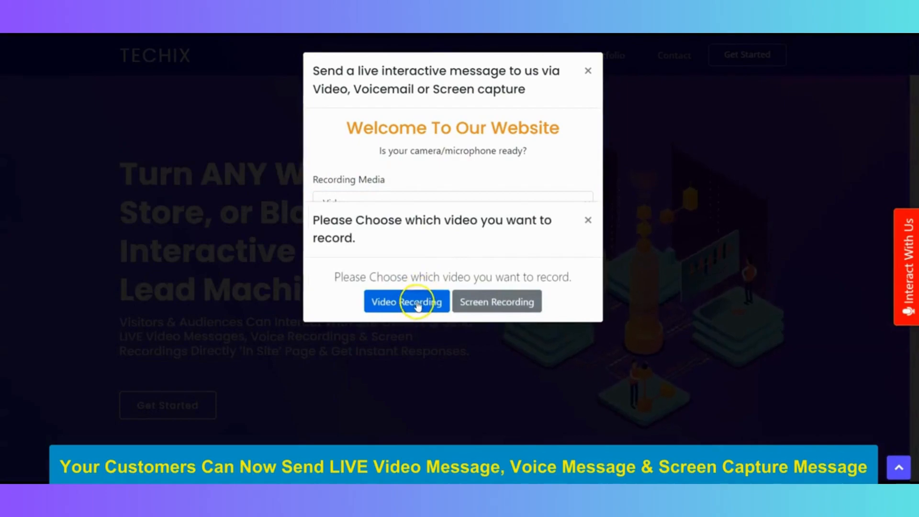
click(406, 301)
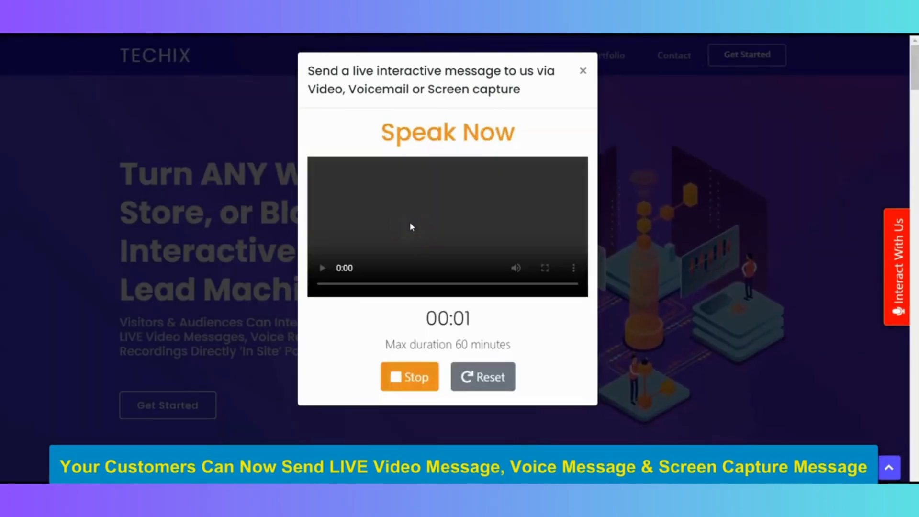
Step: Stop the recording, enter name and email, send it, then begin another recording
click(409, 377)
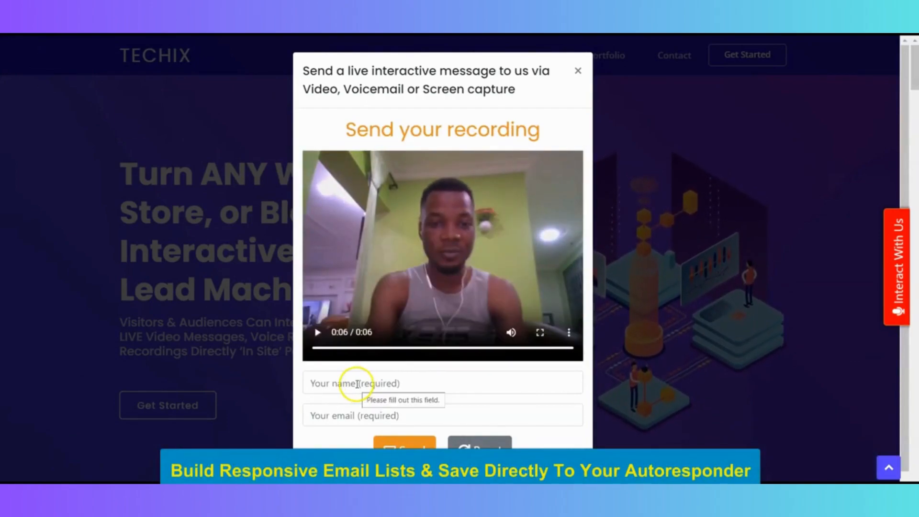
click(442, 415)
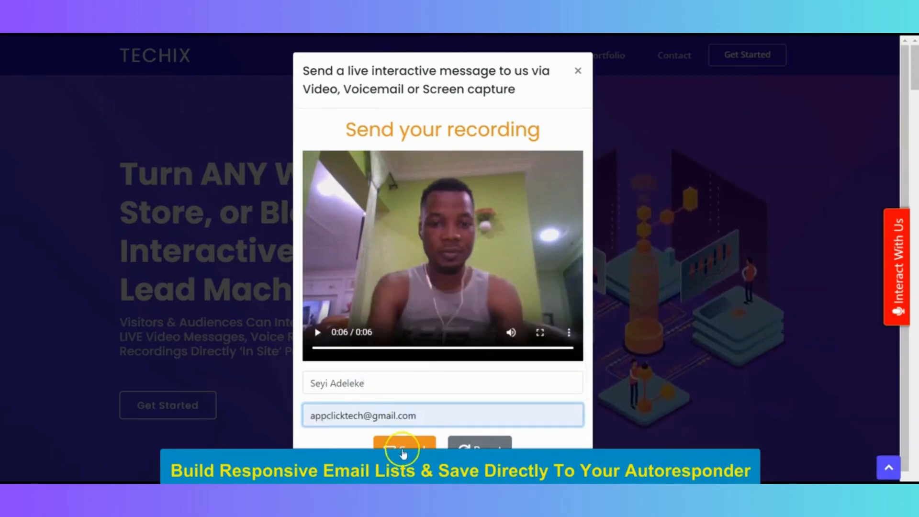
click(404, 448)
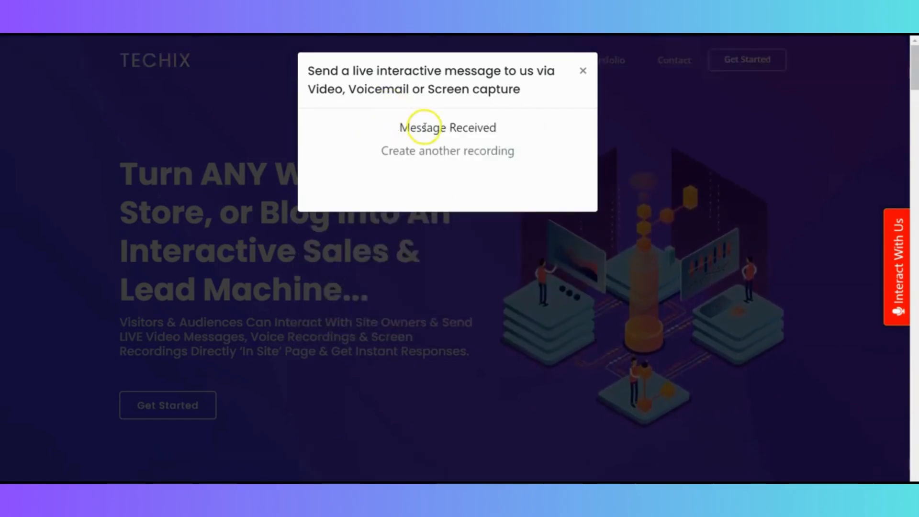
mouse_move(475, 154)
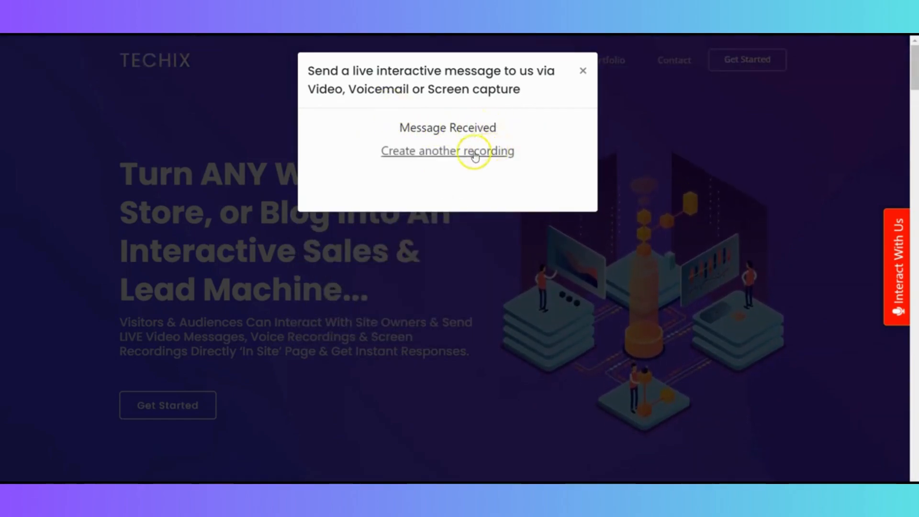
click(447, 151)
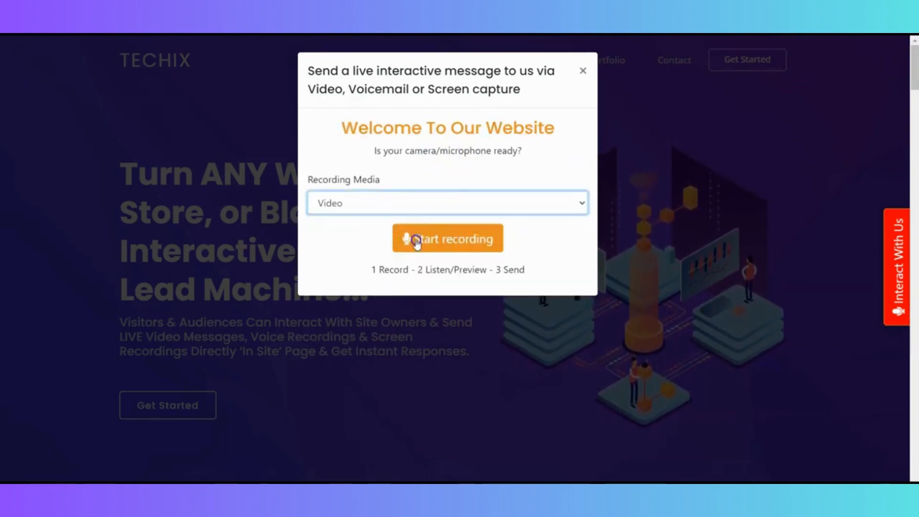
Step: Start a new recording that captures the entire screen
click(447, 238)
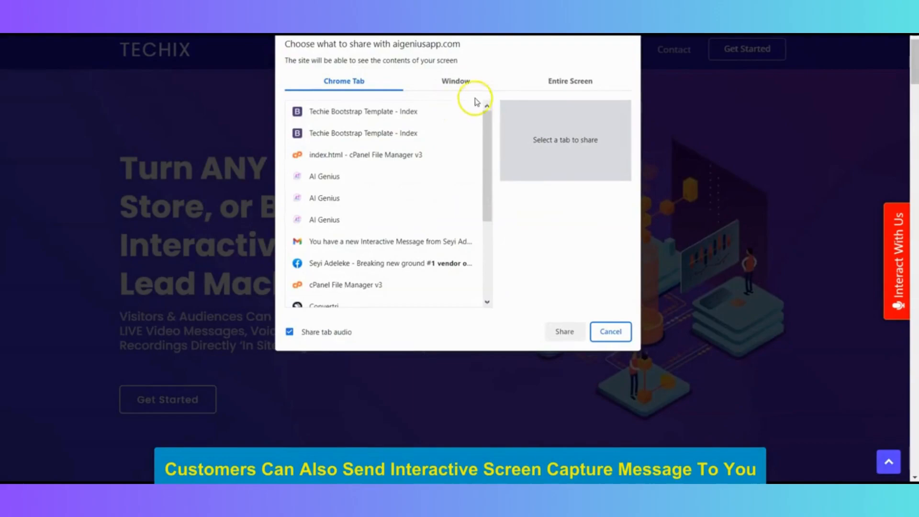
click(569, 81)
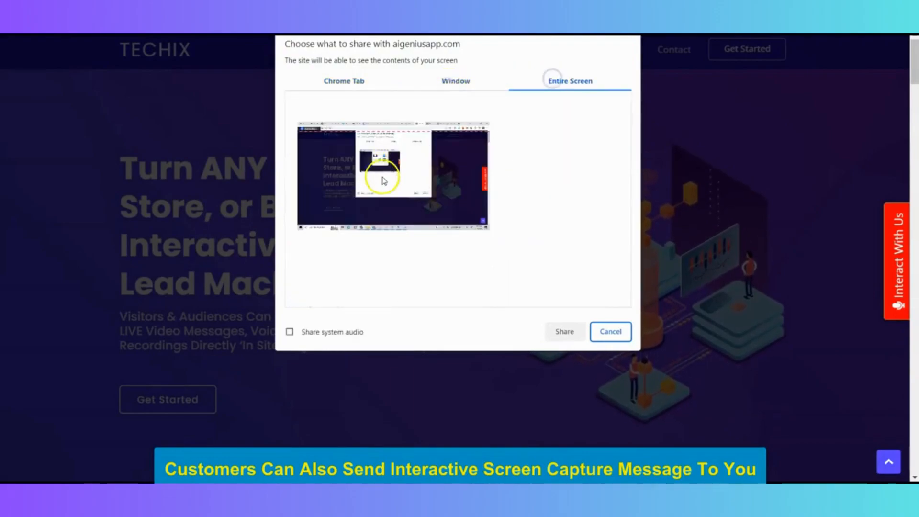
click(394, 176)
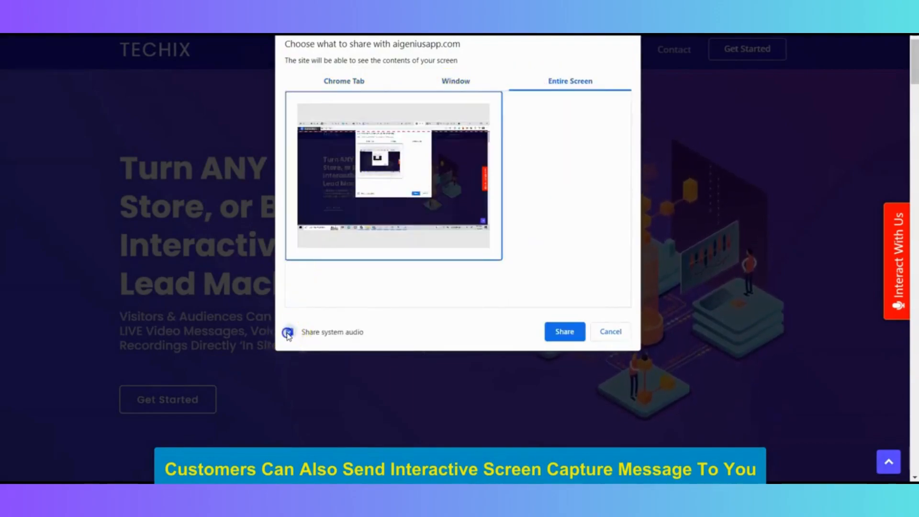
click(563, 332)
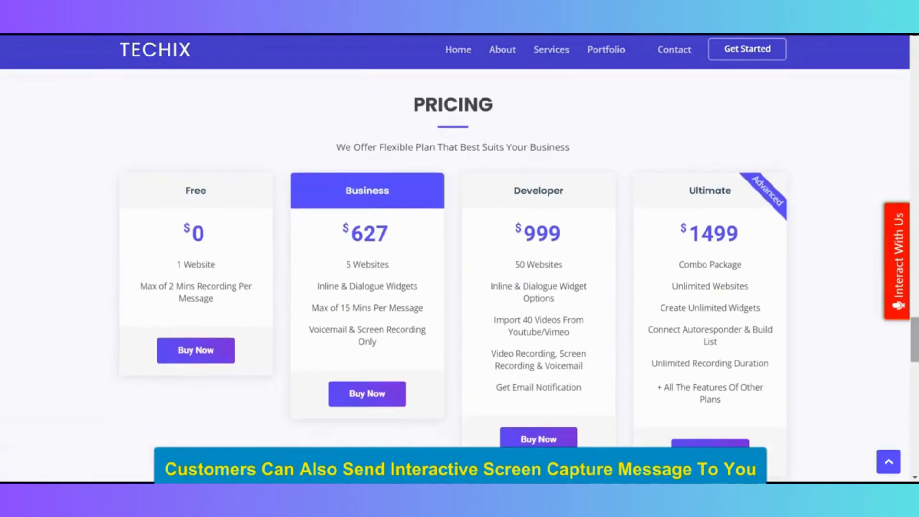
Step: Scroll the pricing section, stop capturing, and send the recording as John
drag(351, 264, 378, 342)
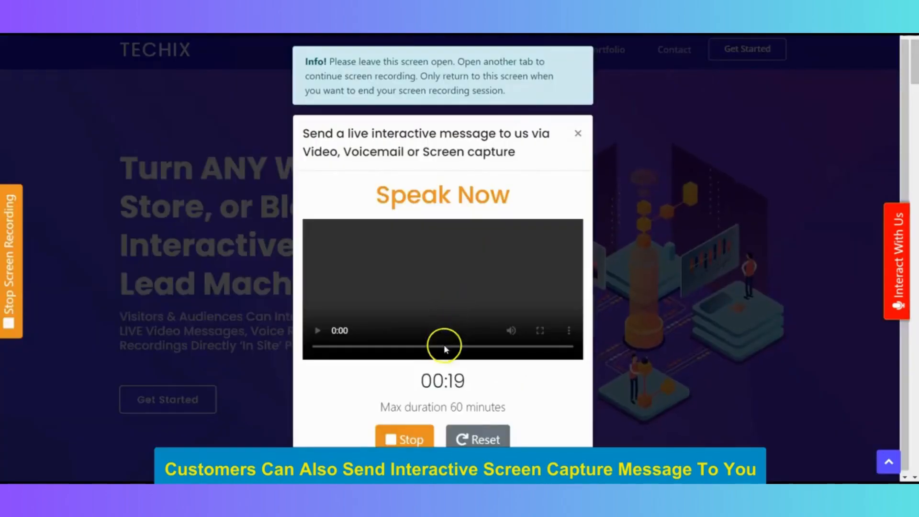
click(404, 439)
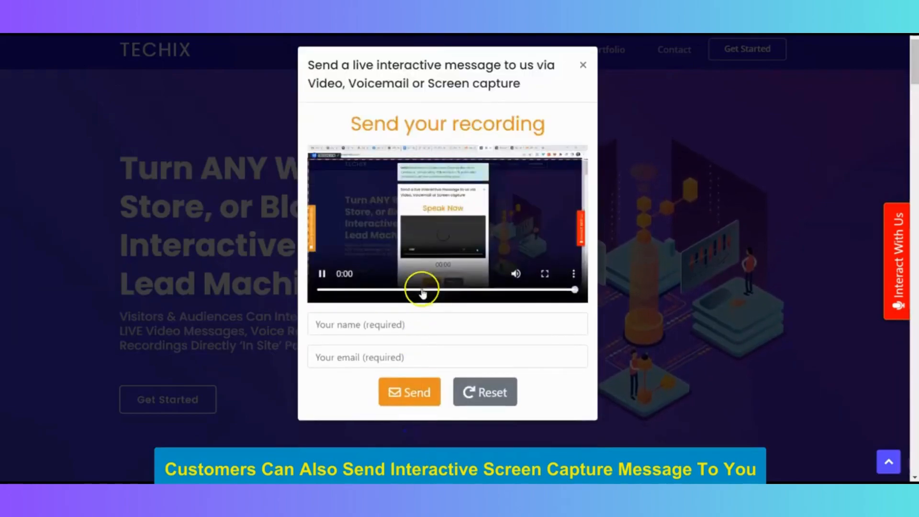
text(John)
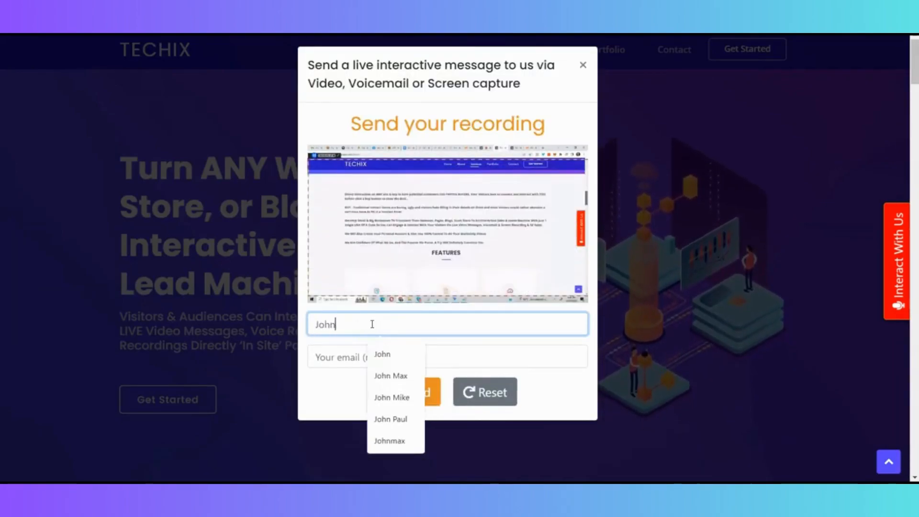
click(404, 392)
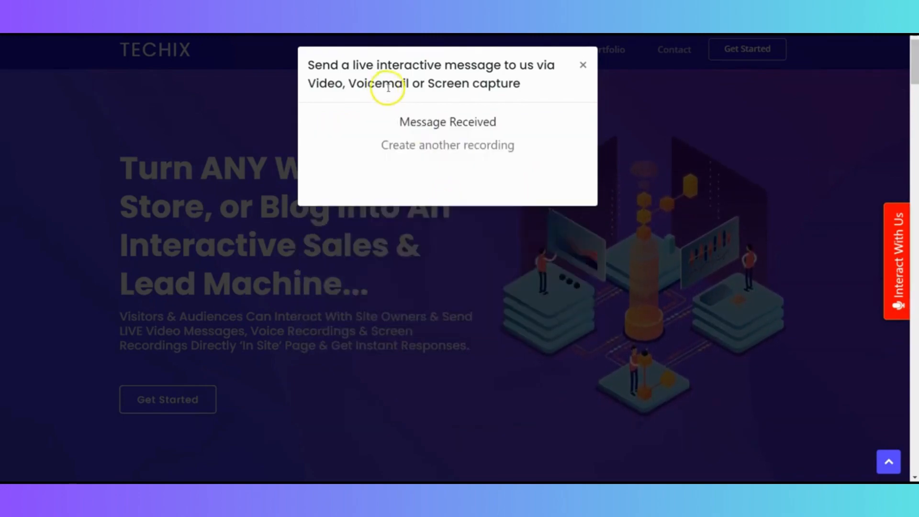
mouse_move(447, 112)
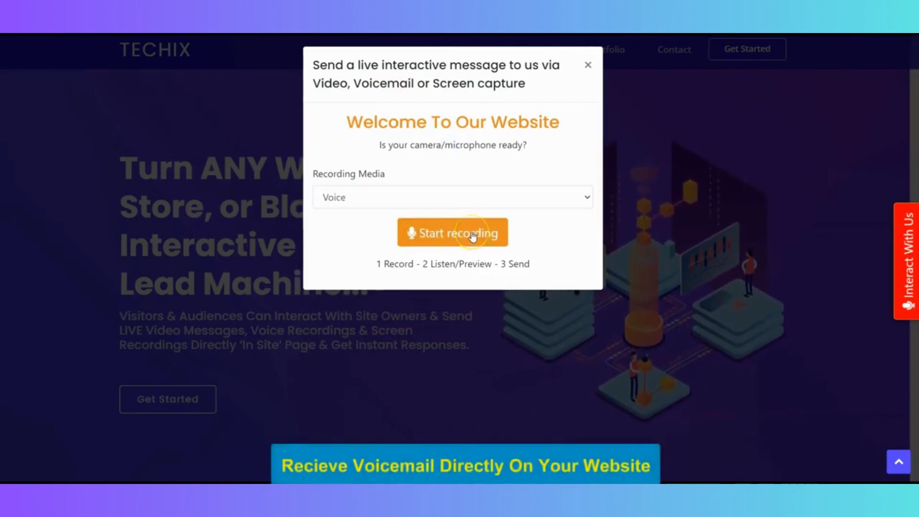
Step: Record a brief voicemail and send it to the site owner under the name 'johnd'
click(452, 233)
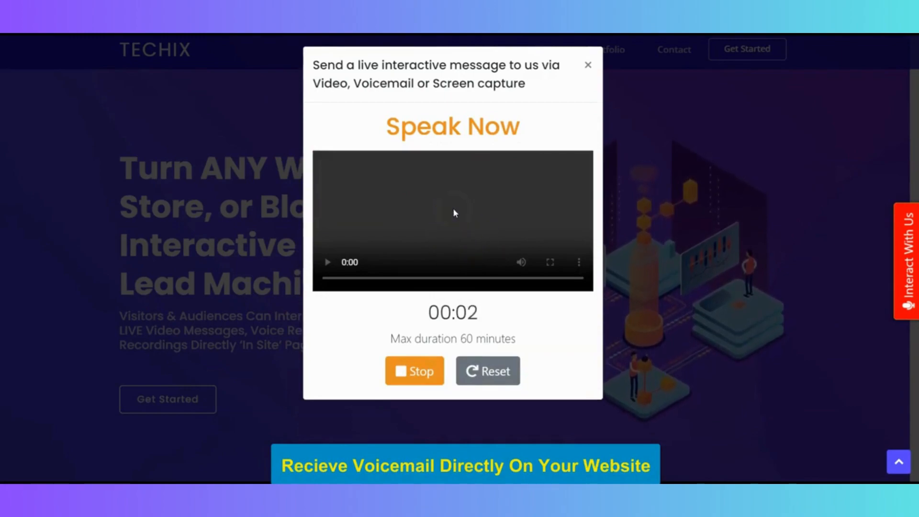
click(414, 370)
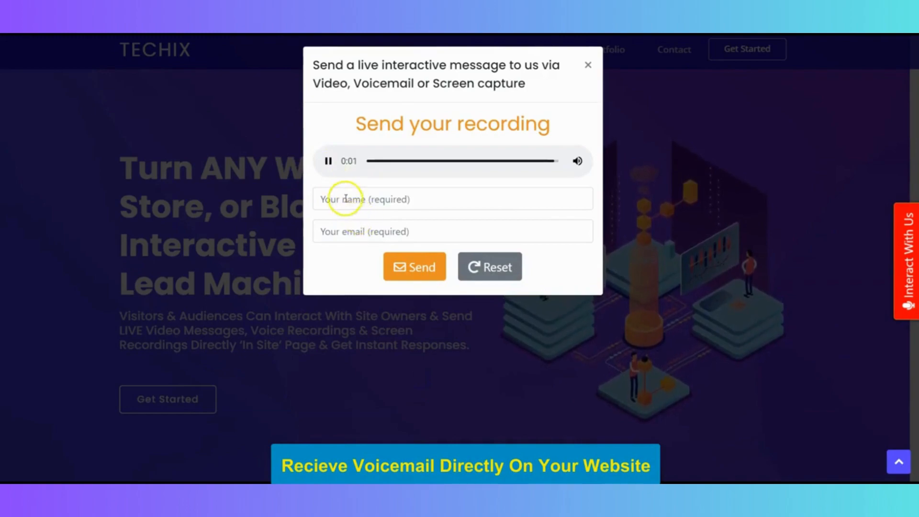
text(johnd)
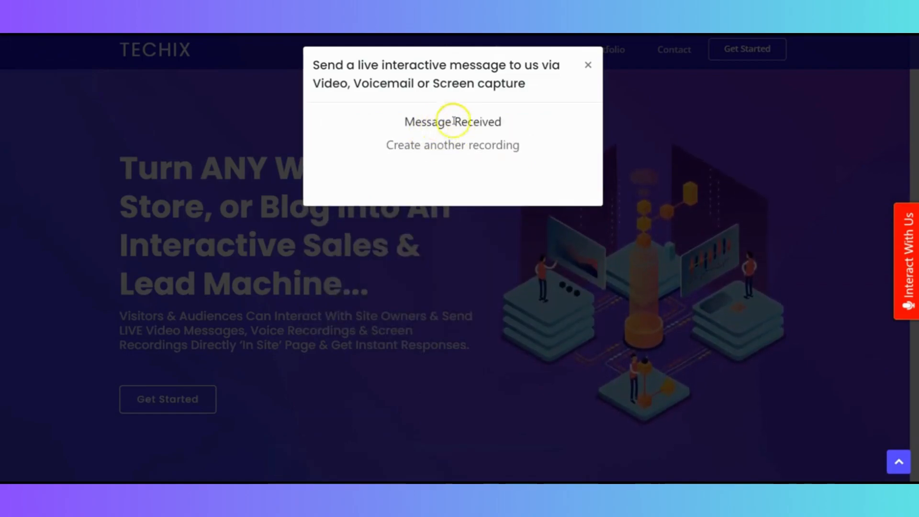
mouse_move(534, 119)
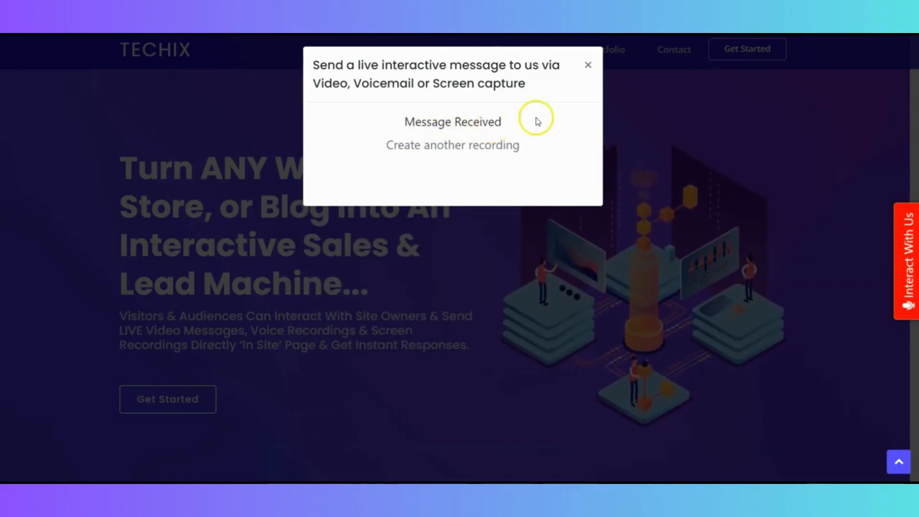
click(587, 65)
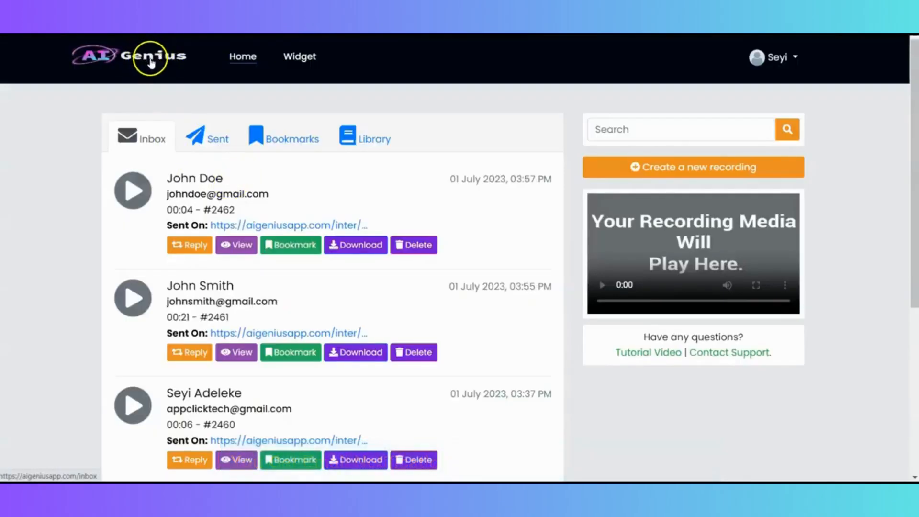
Step: Browse the Sent and Library tabs, then play the third and second inbox recordings
click(218, 139)
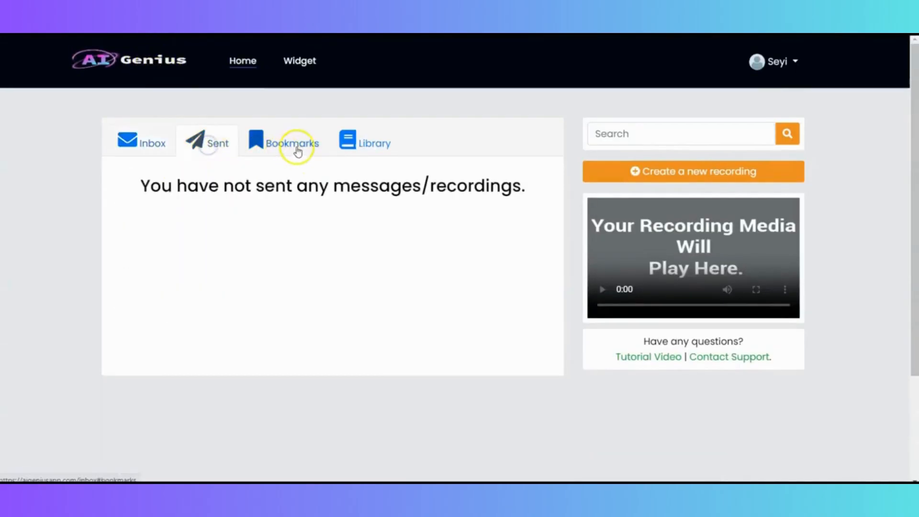
click(375, 142)
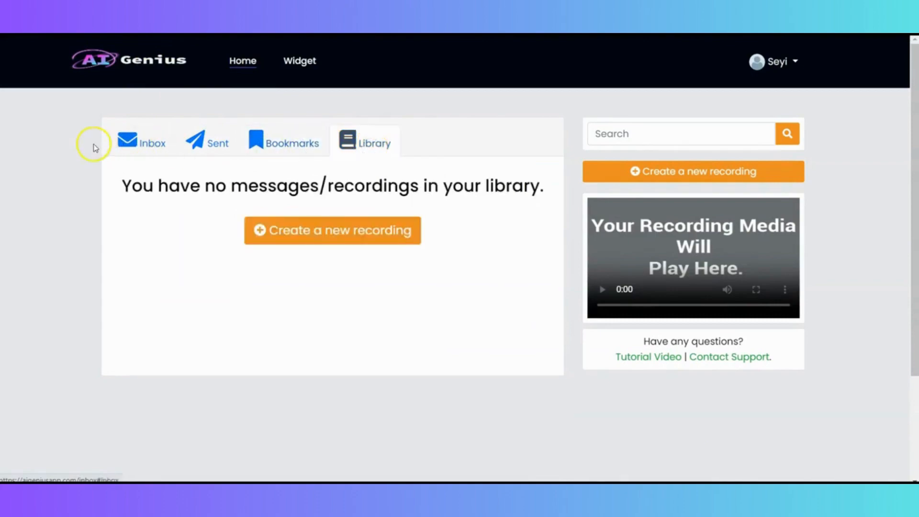
click(152, 143)
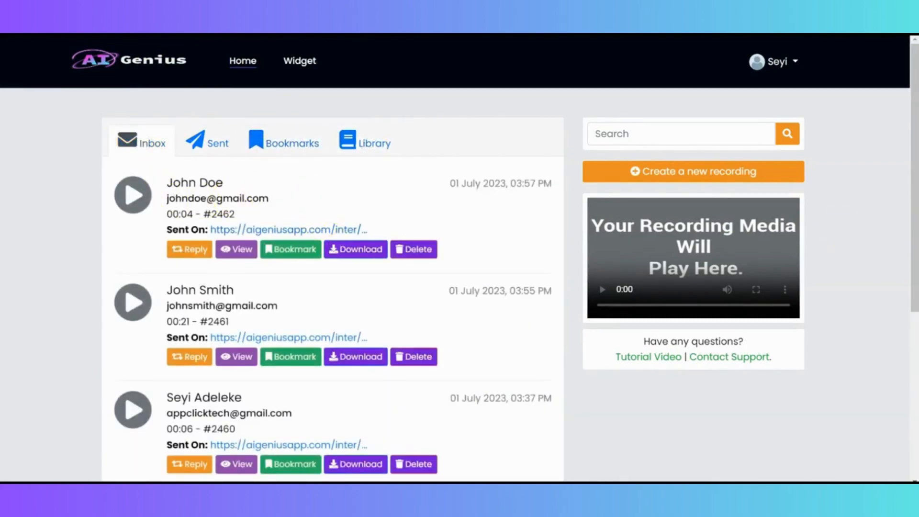
click(133, 349)
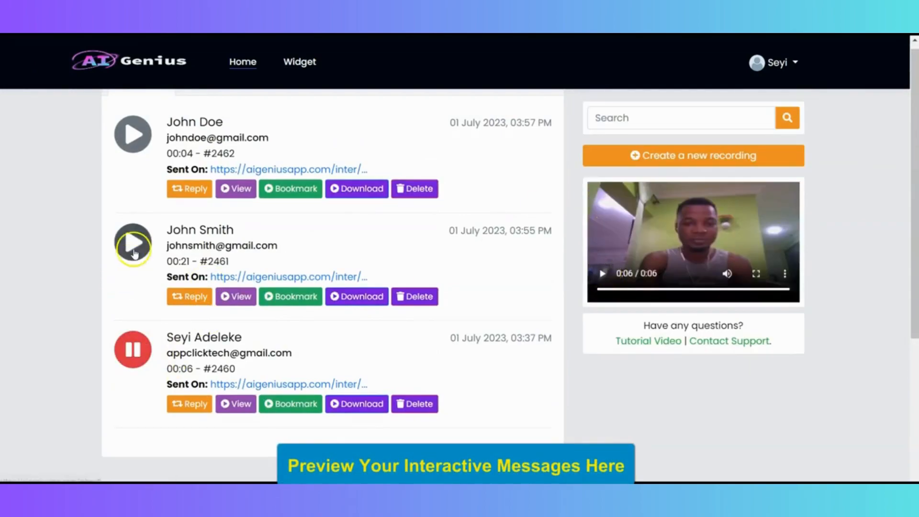
click(133, 242)
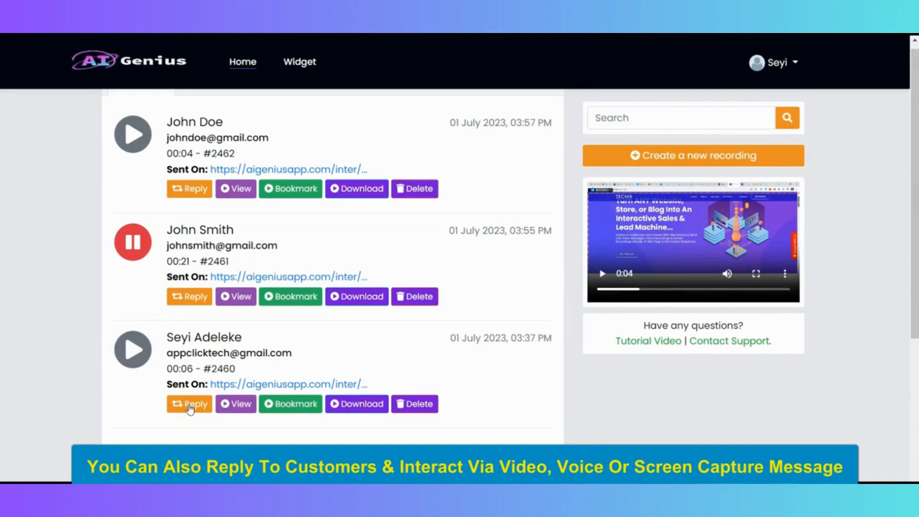
Step: Record a three-second webcam video reply to the third visitor and start entering the sender's email
click(189, 403)
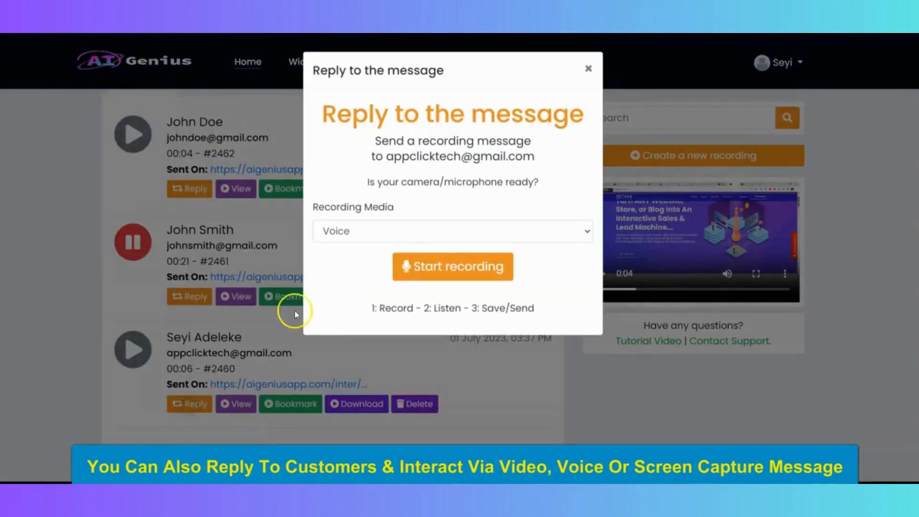
click(452, 230)
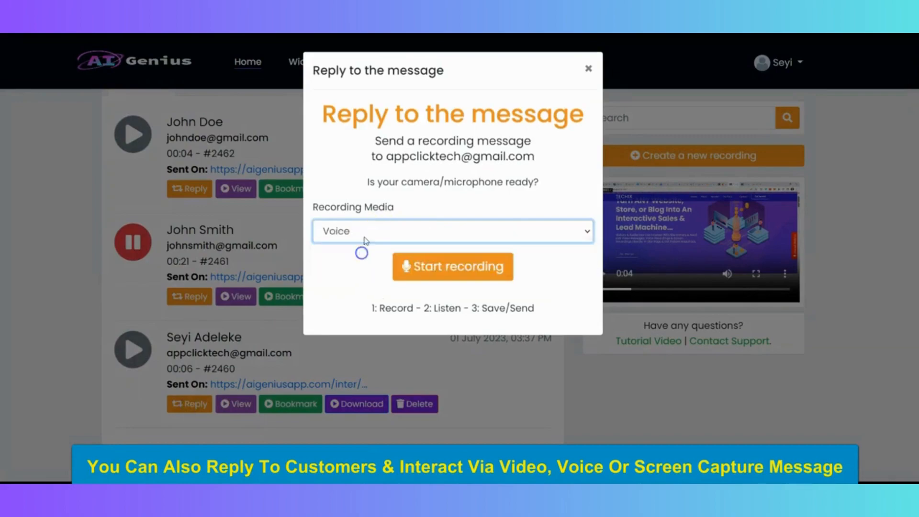
click(452, 230)
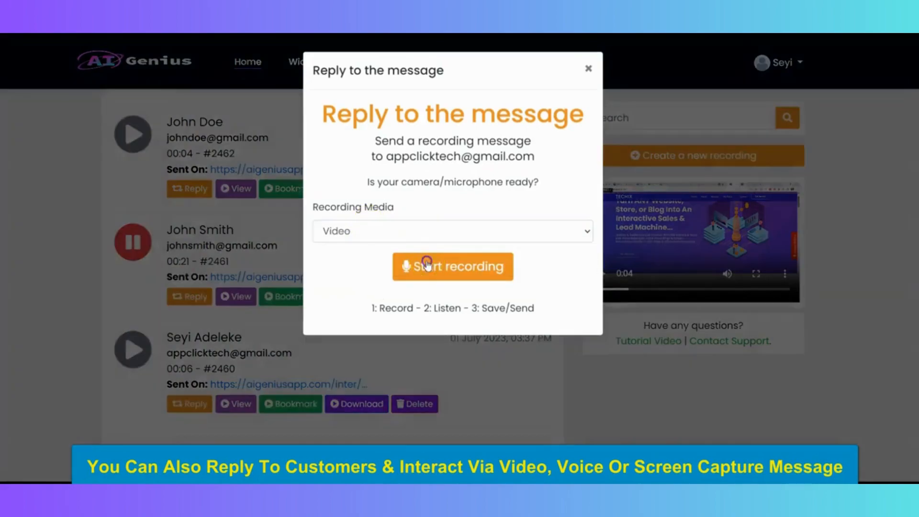
click(452, 266)
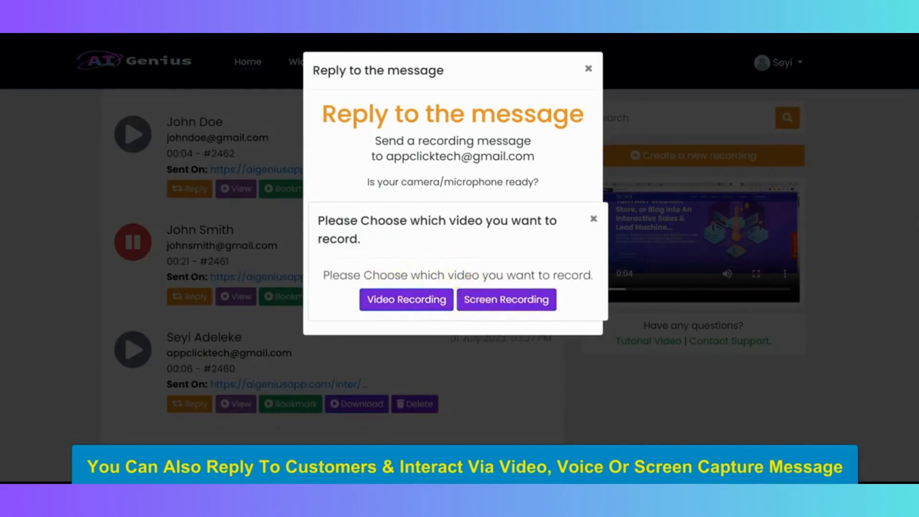
click(405, 299)
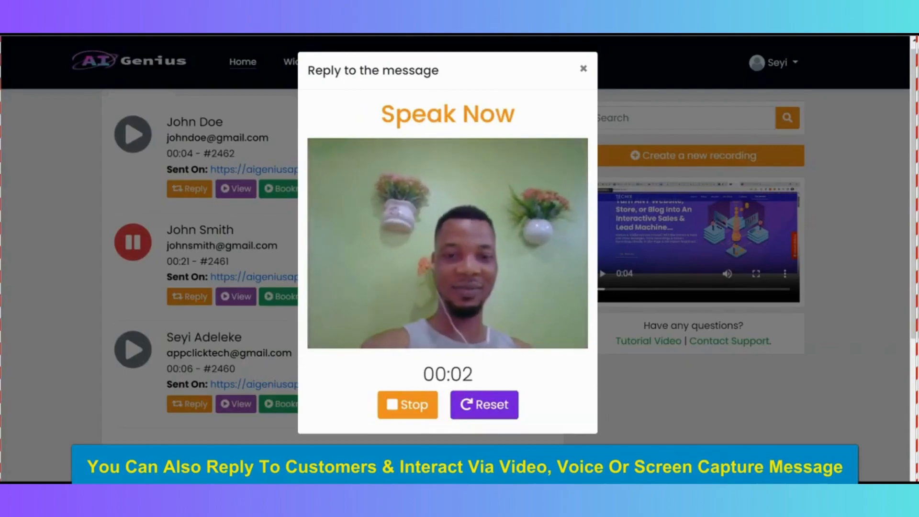
click(407, 404)
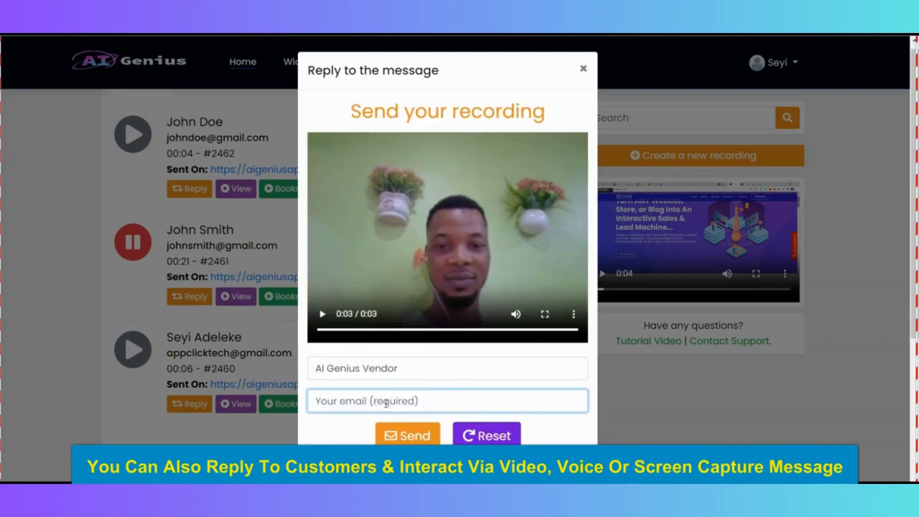
click(408, 435)
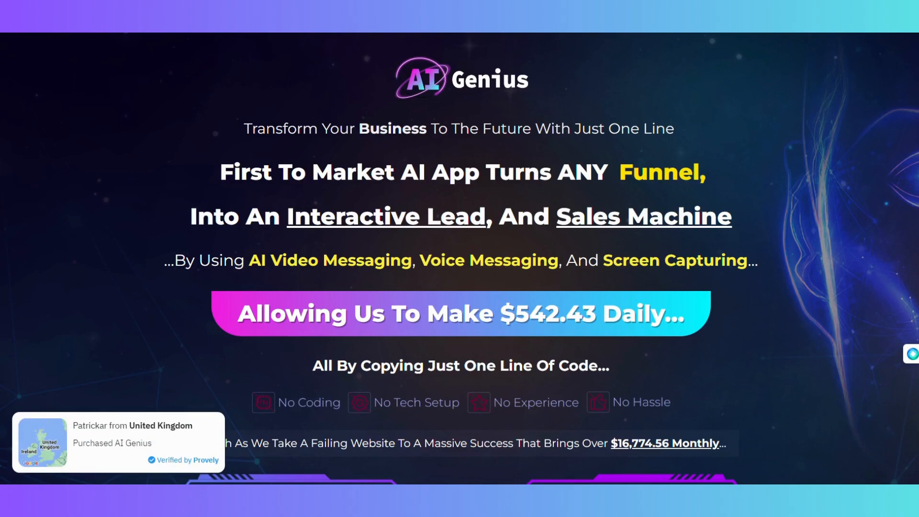
scroll(down, 3)
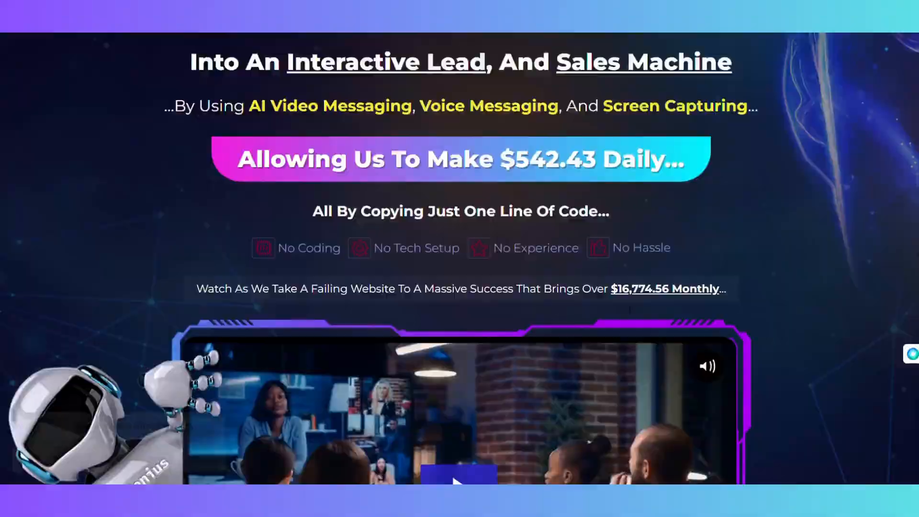
scroll(down, 3)
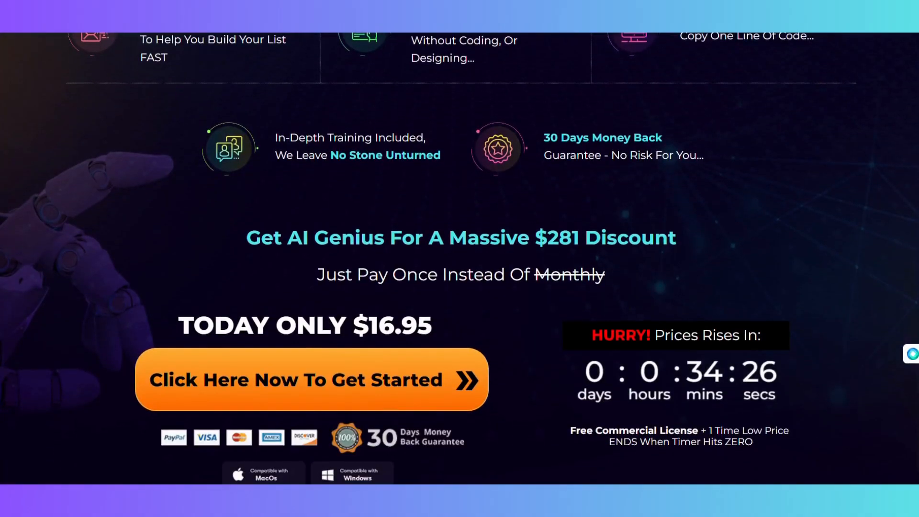
scroll(down, 3)
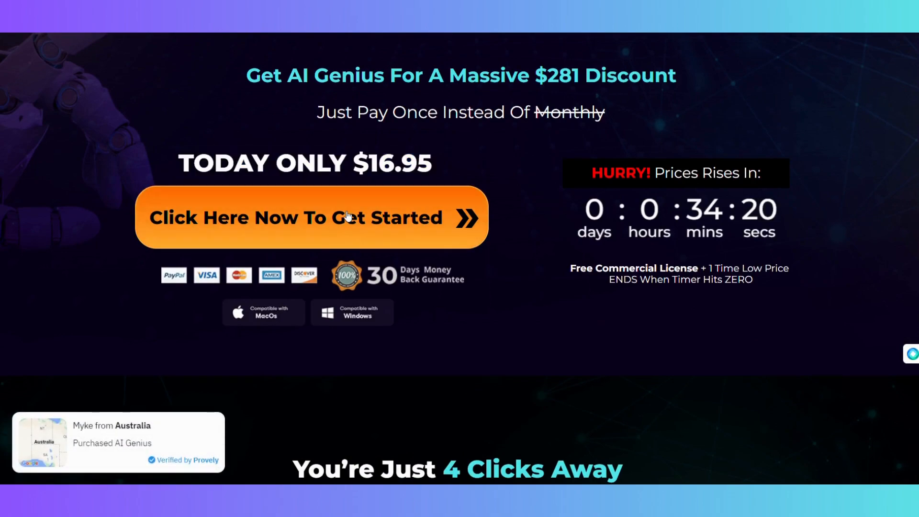
scroll(down, 3)
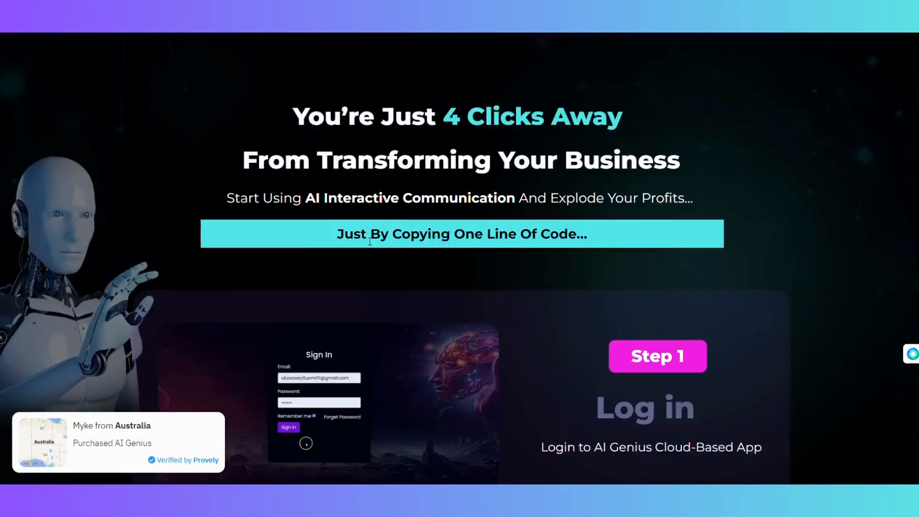
scroll(down, 3)
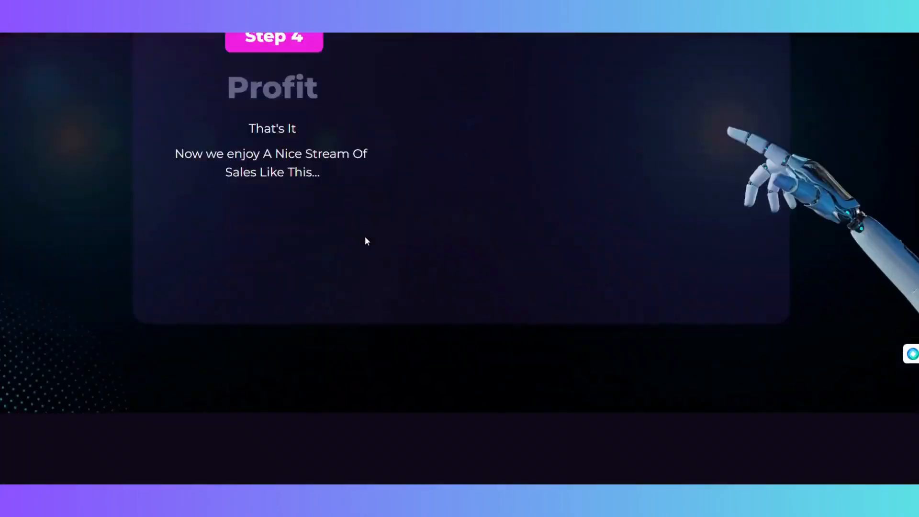
scroll(down, 3)
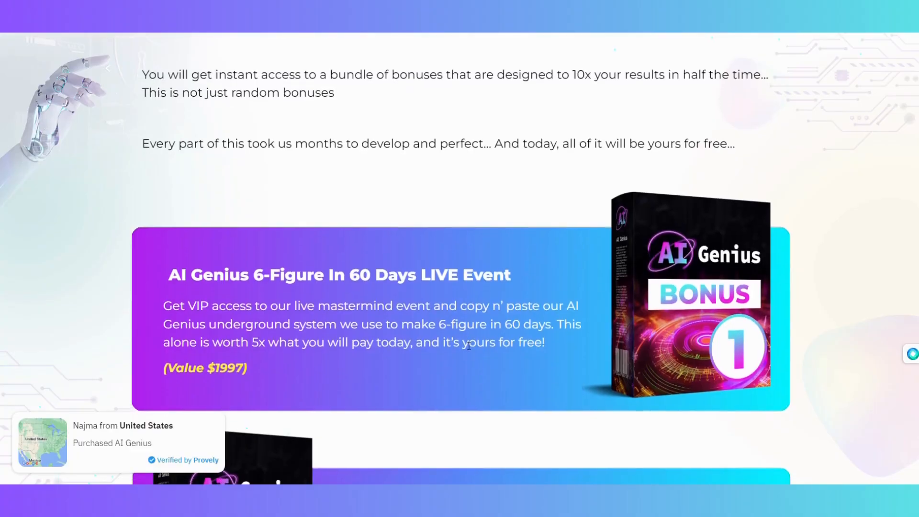
scroll(down, 3)
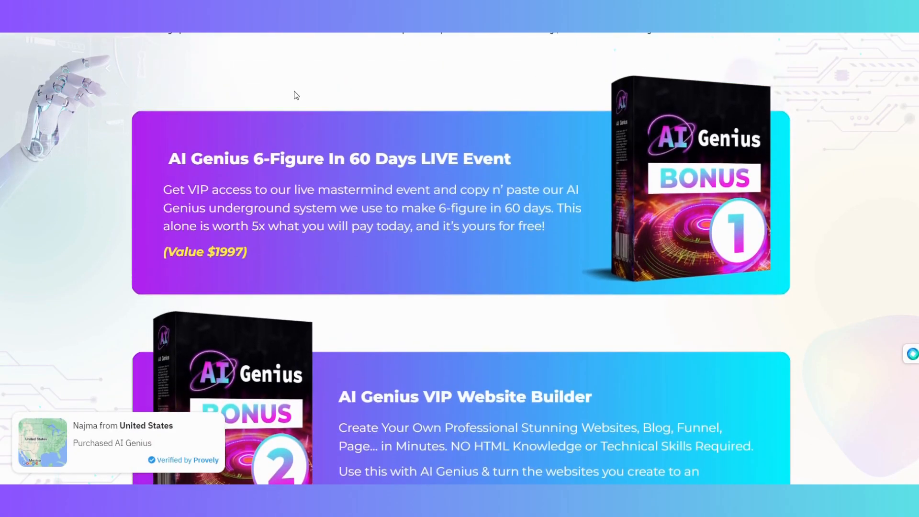
scroll(down, 3)
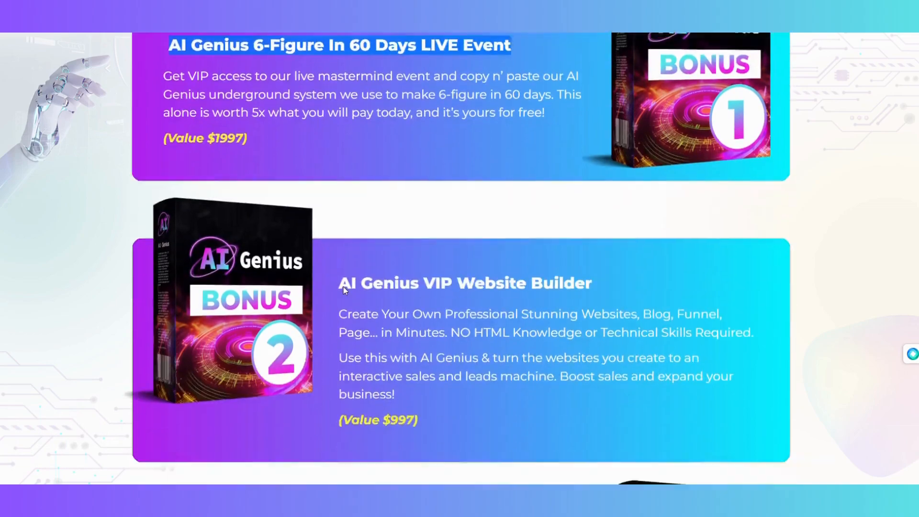
scroll(down, 3)
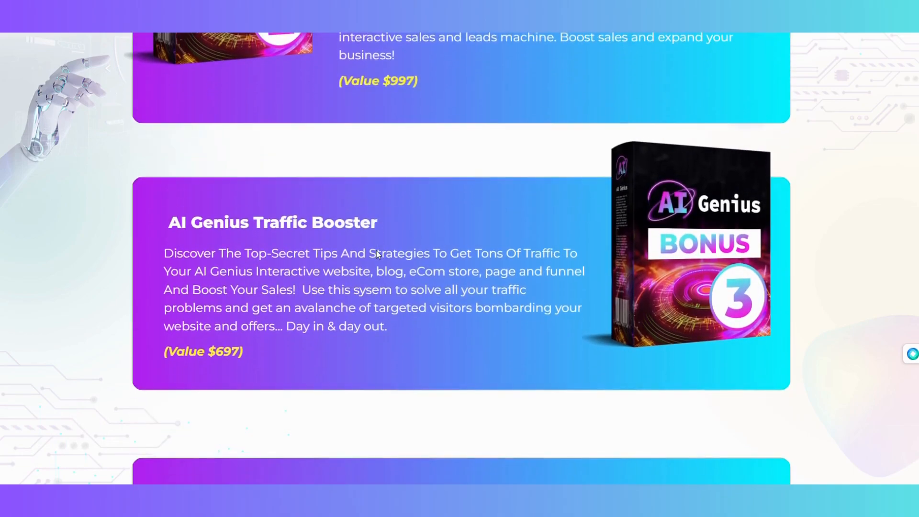
scroll(down, 3)
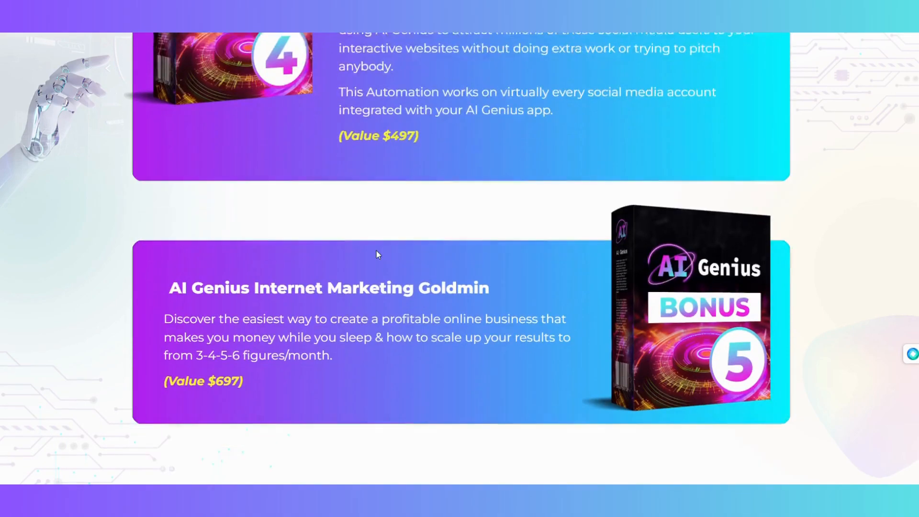
scroll(down, 3)
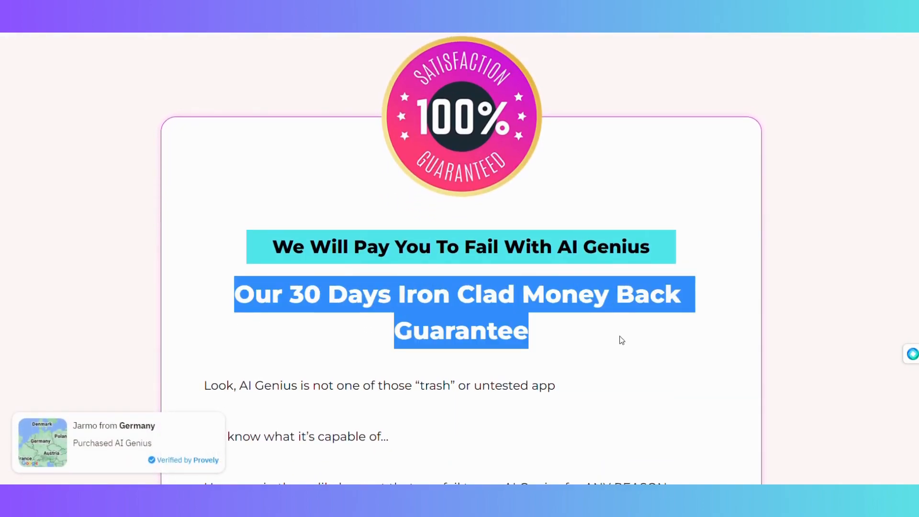
scroll(down, 3)
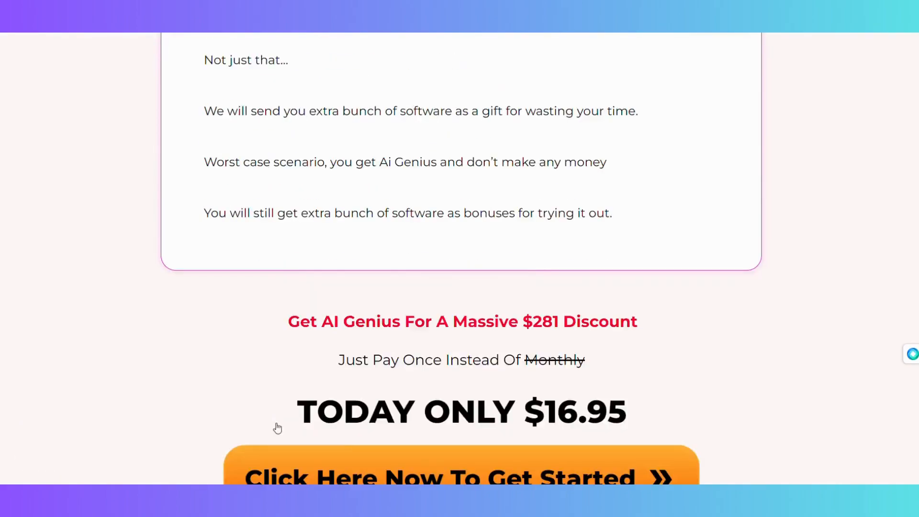
scroll(down, 3)
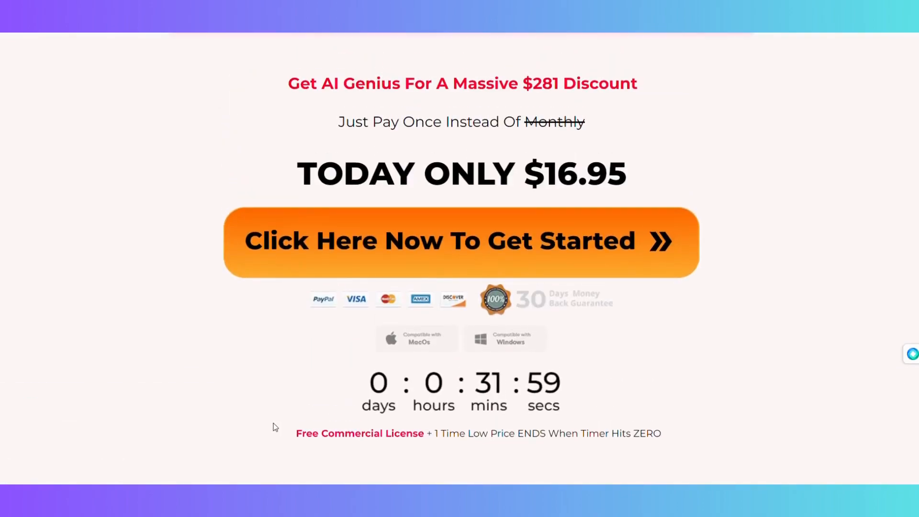